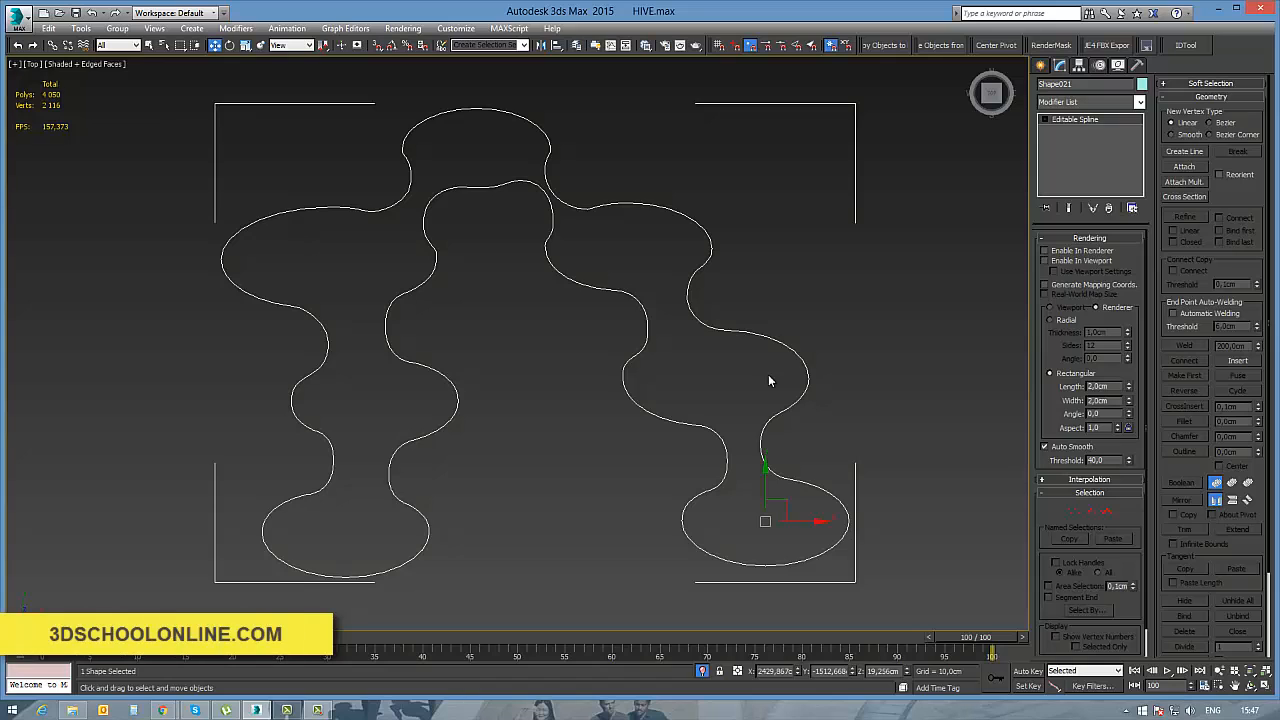
Delete the unwanted vertices and the stray short segment, leaving one wavy open path
left_click(1075, 119)
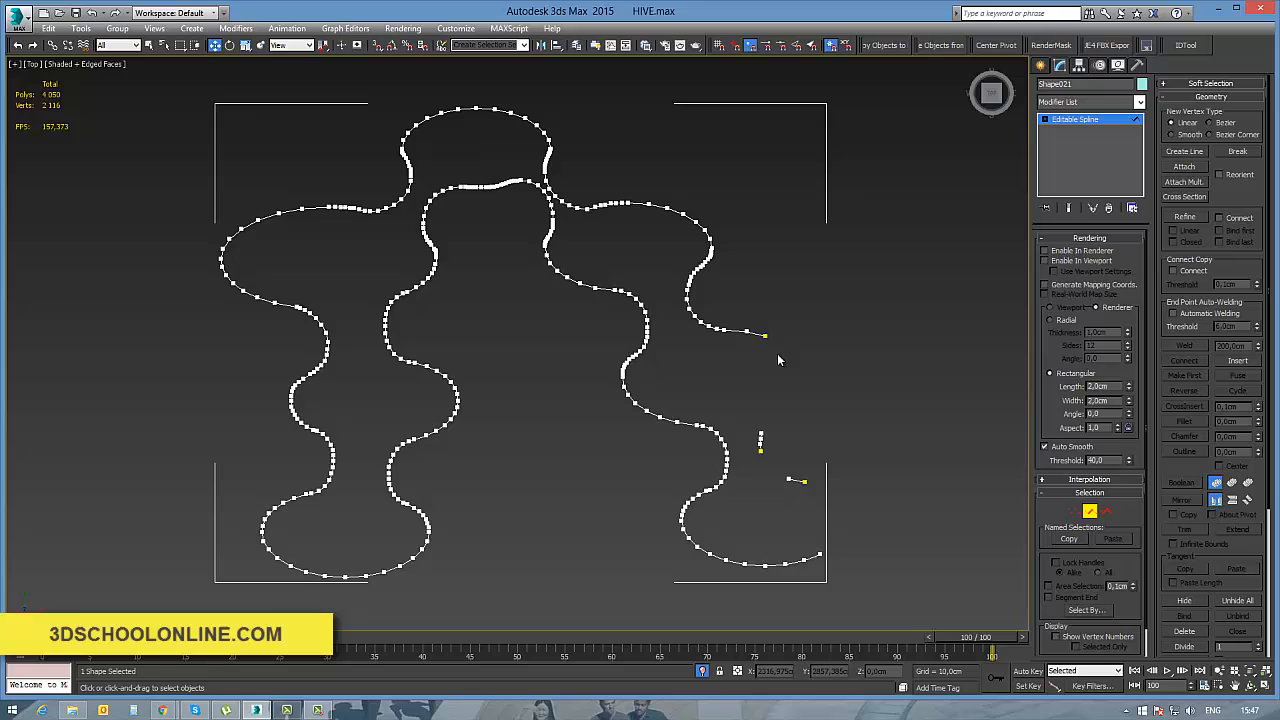
left_click_drag(765, 335, 683, 213)
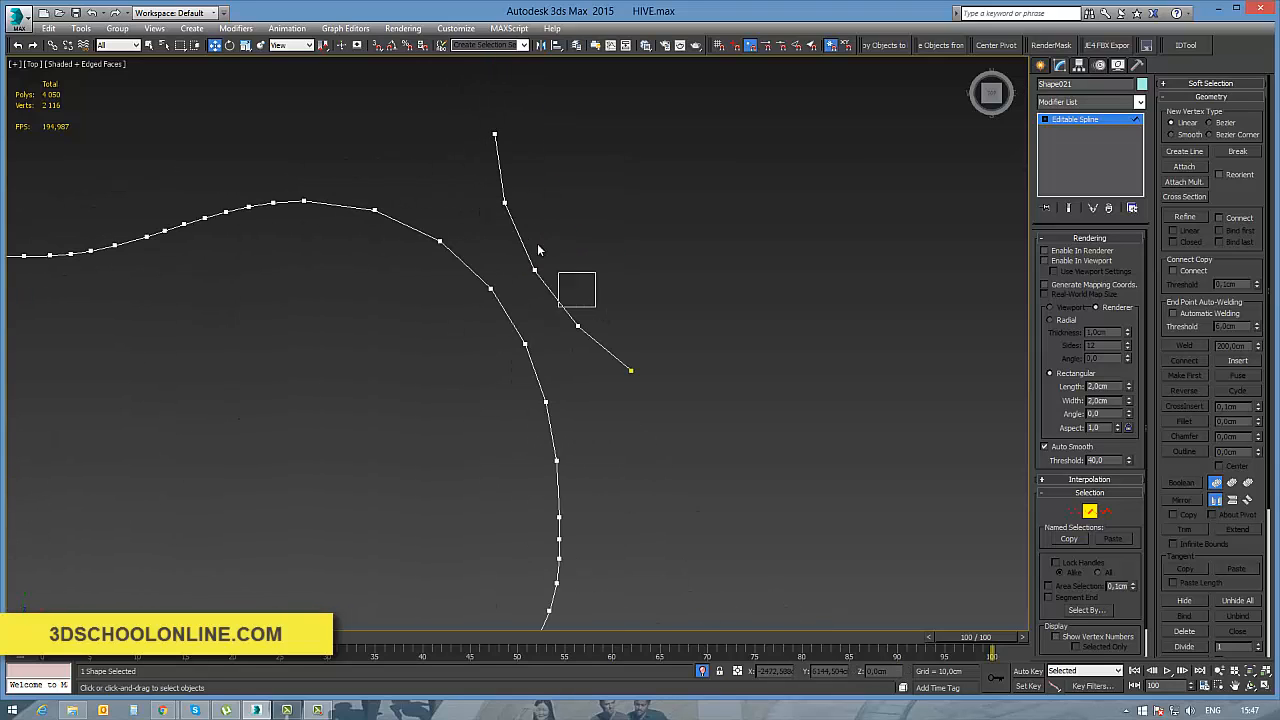
left_click_drag(540, 250, 688, 378)
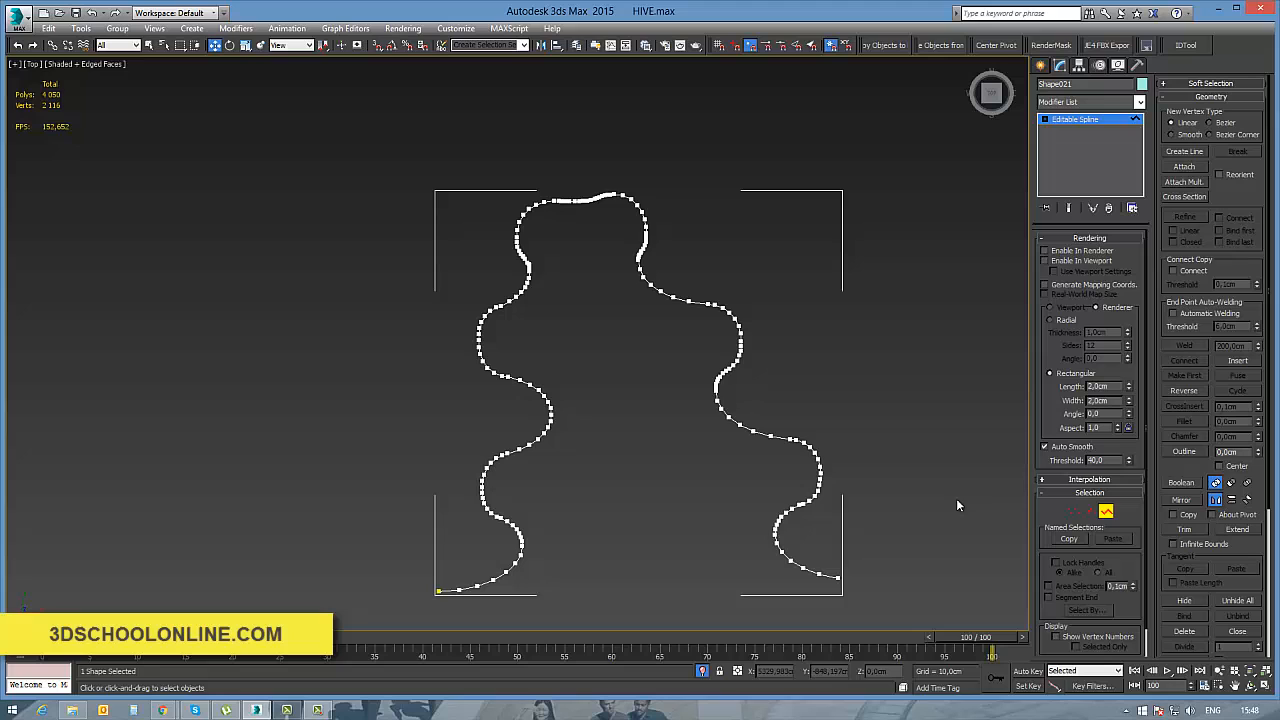
Outline the wavy path into a closed band and reshape its bottom-right end vertices
left_click(1184, 452)
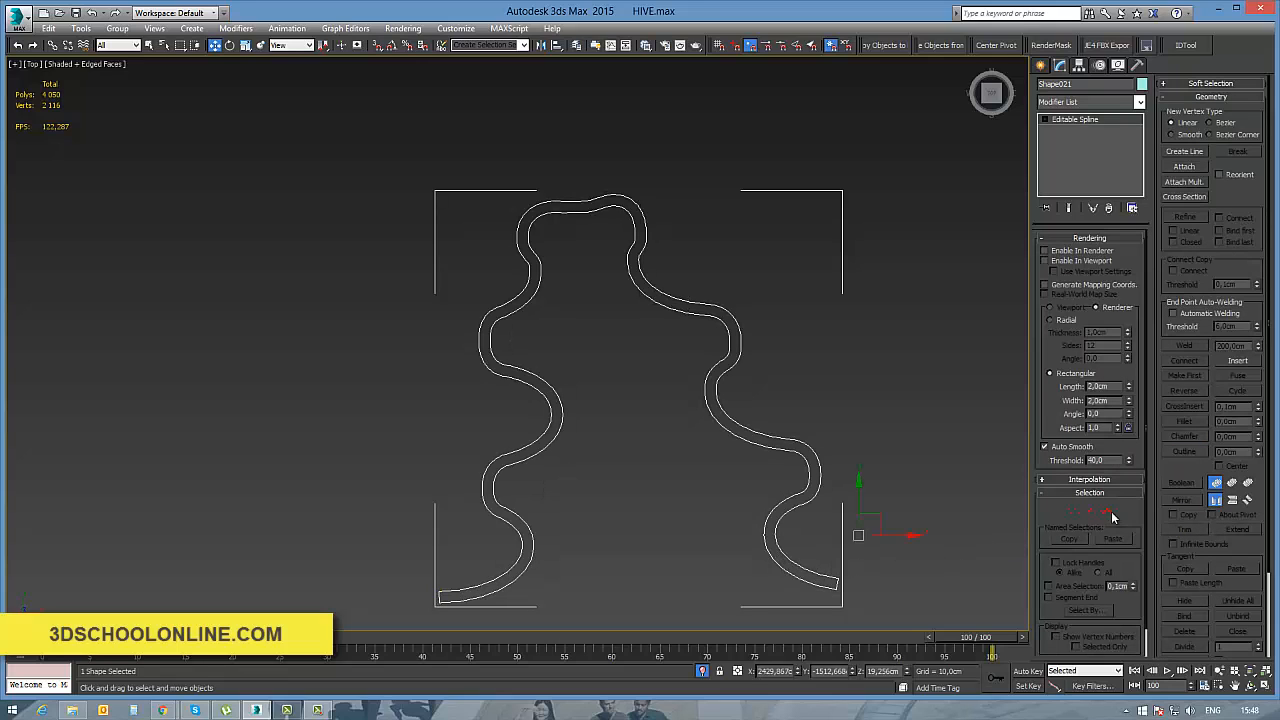
left_click(1075, 119)
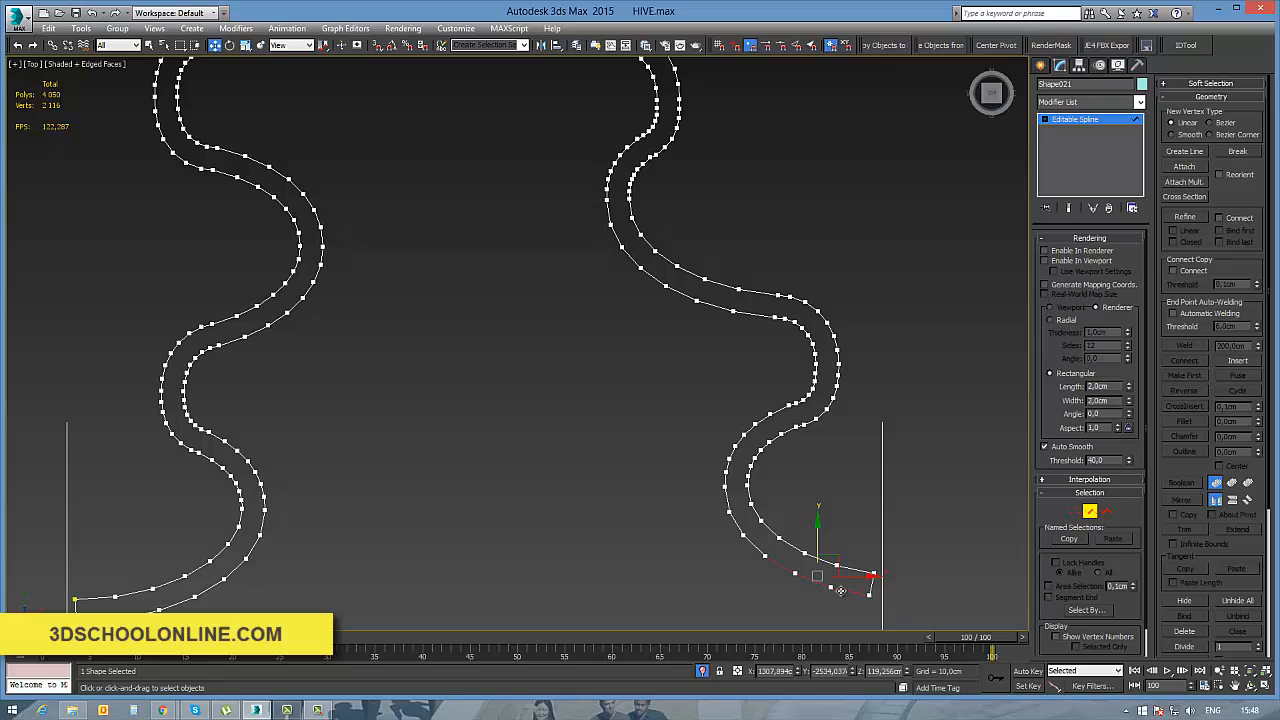
left_click_drag(818, 575, 796, 520)
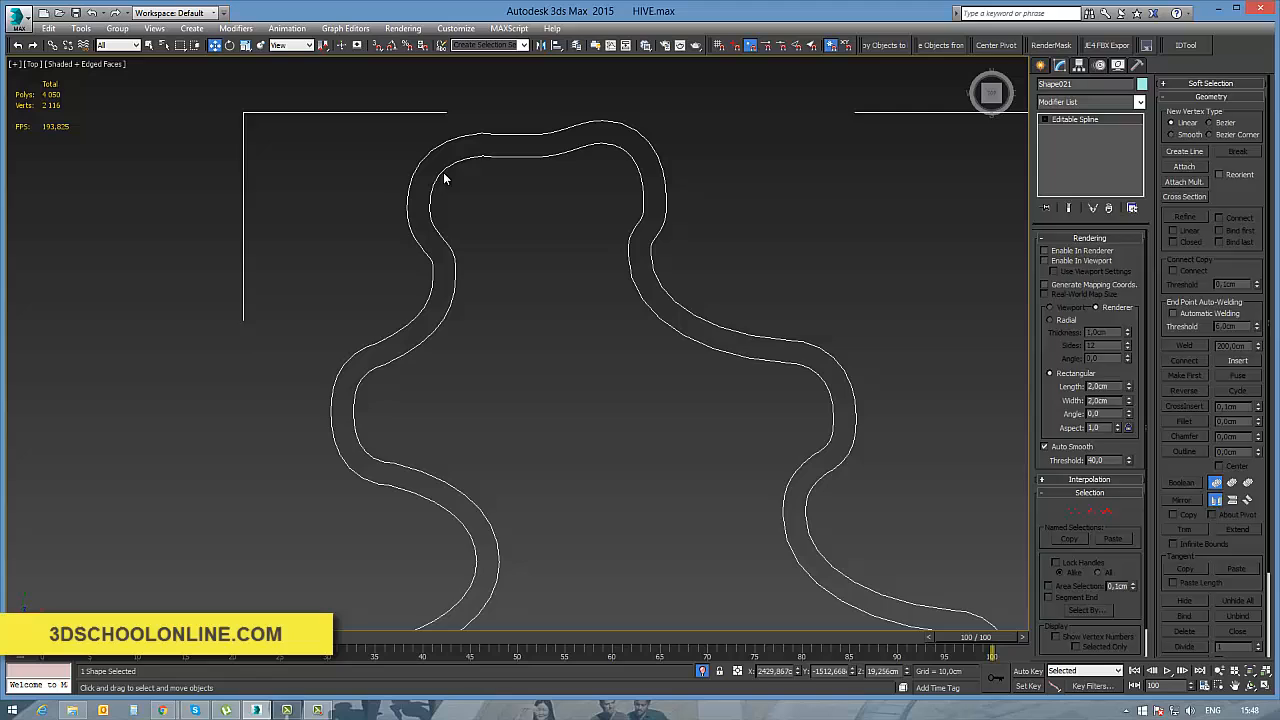
mouse_move(1100, 515)
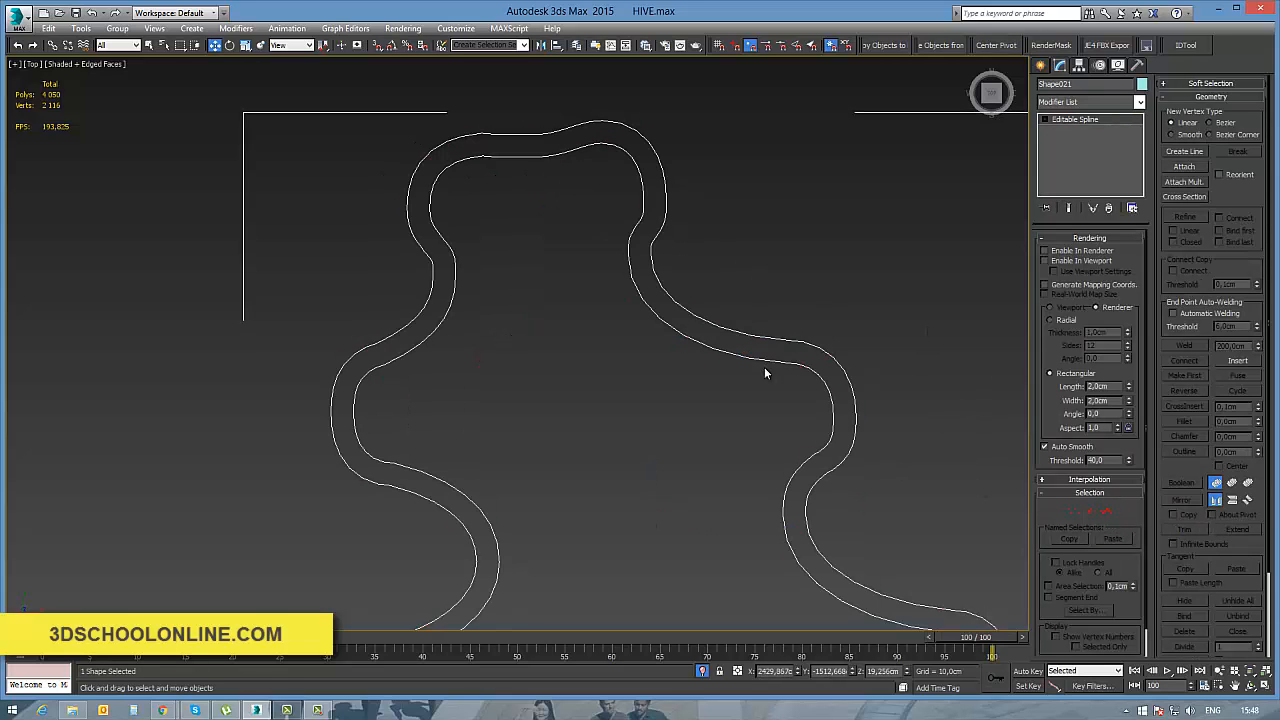
mouse_move(541, 335)
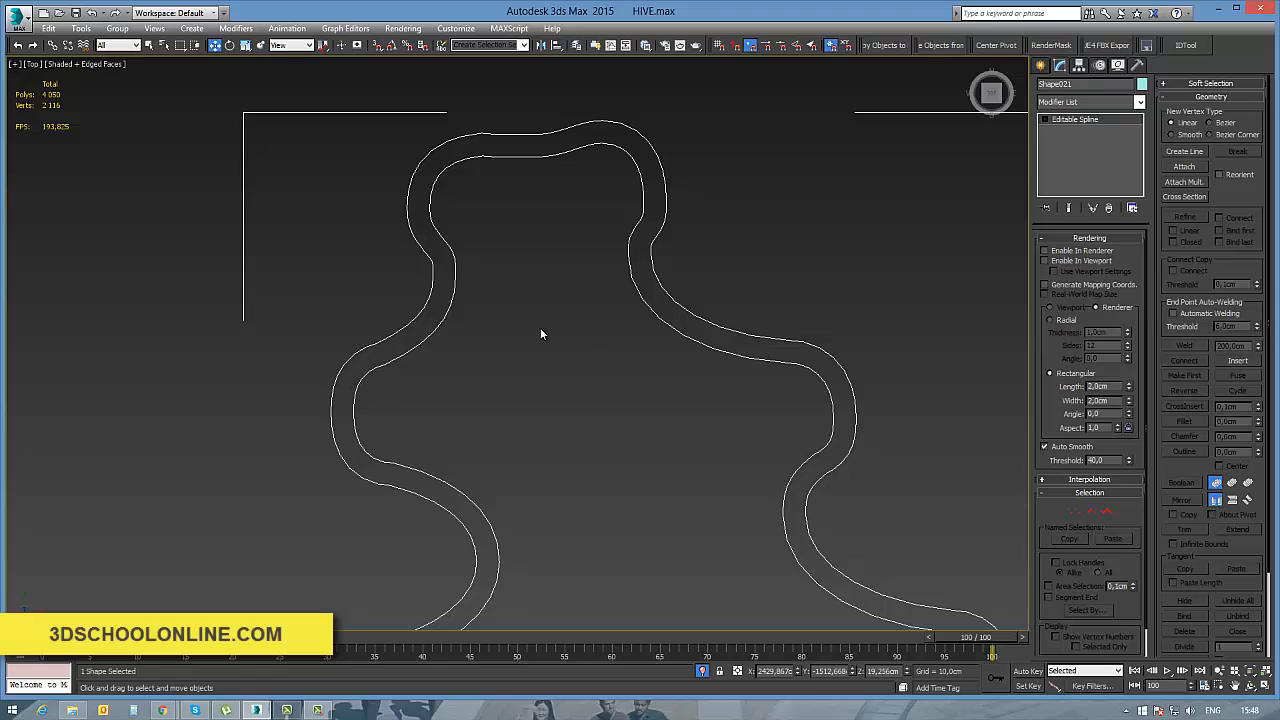
Trace a new line along the building edges, snapping its last point onto the corner
left_click(1044, 65)
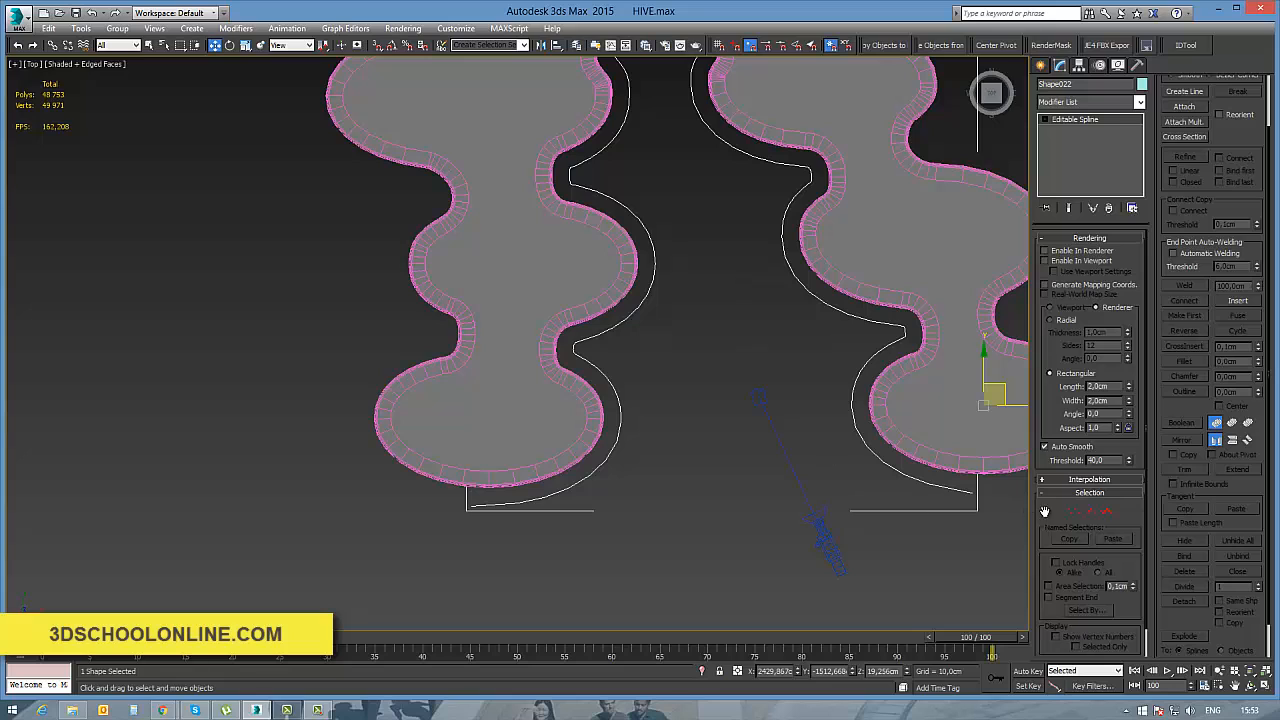
left_click(1075, 119)
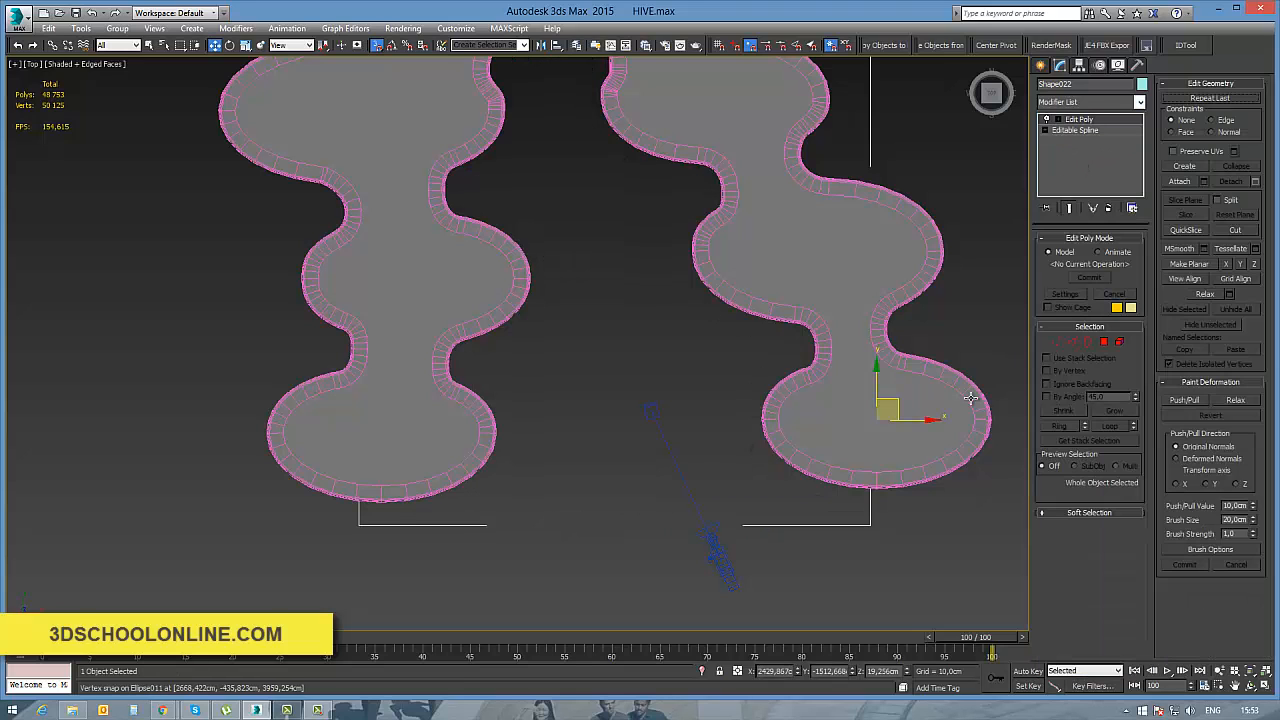
left_click(1075, 130)
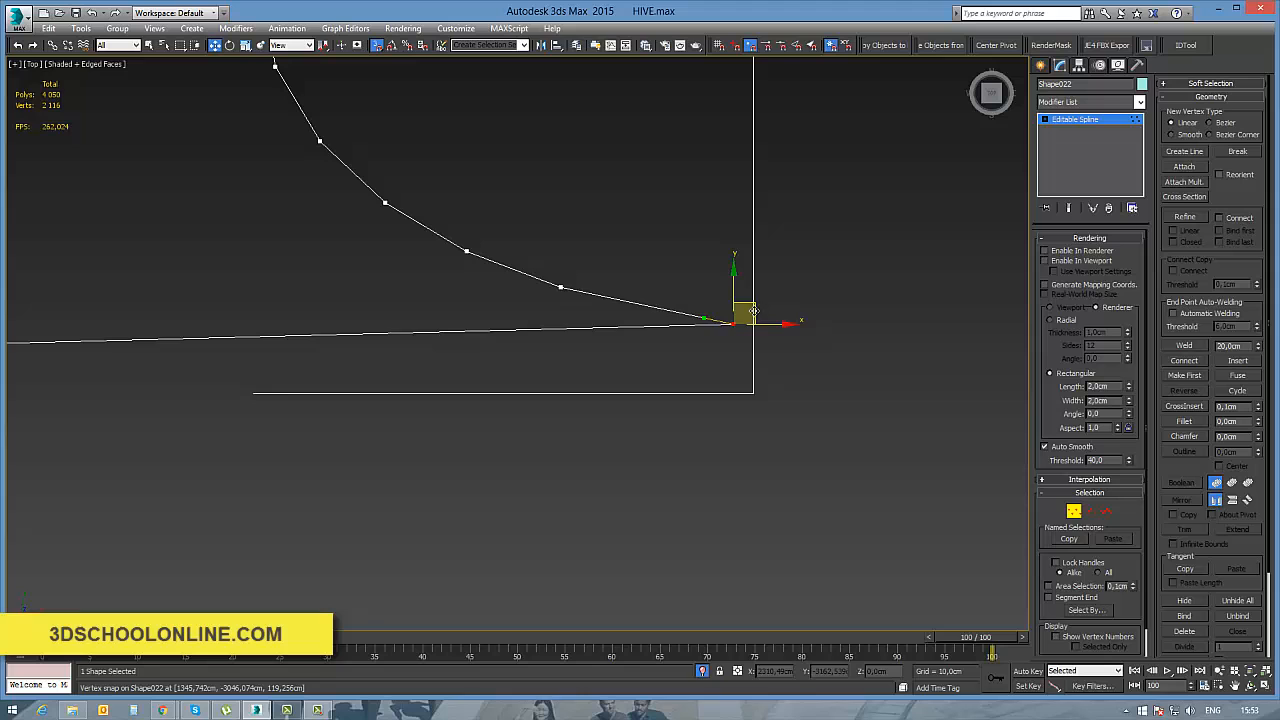
left_click_drag(733, 318, 720, 363)
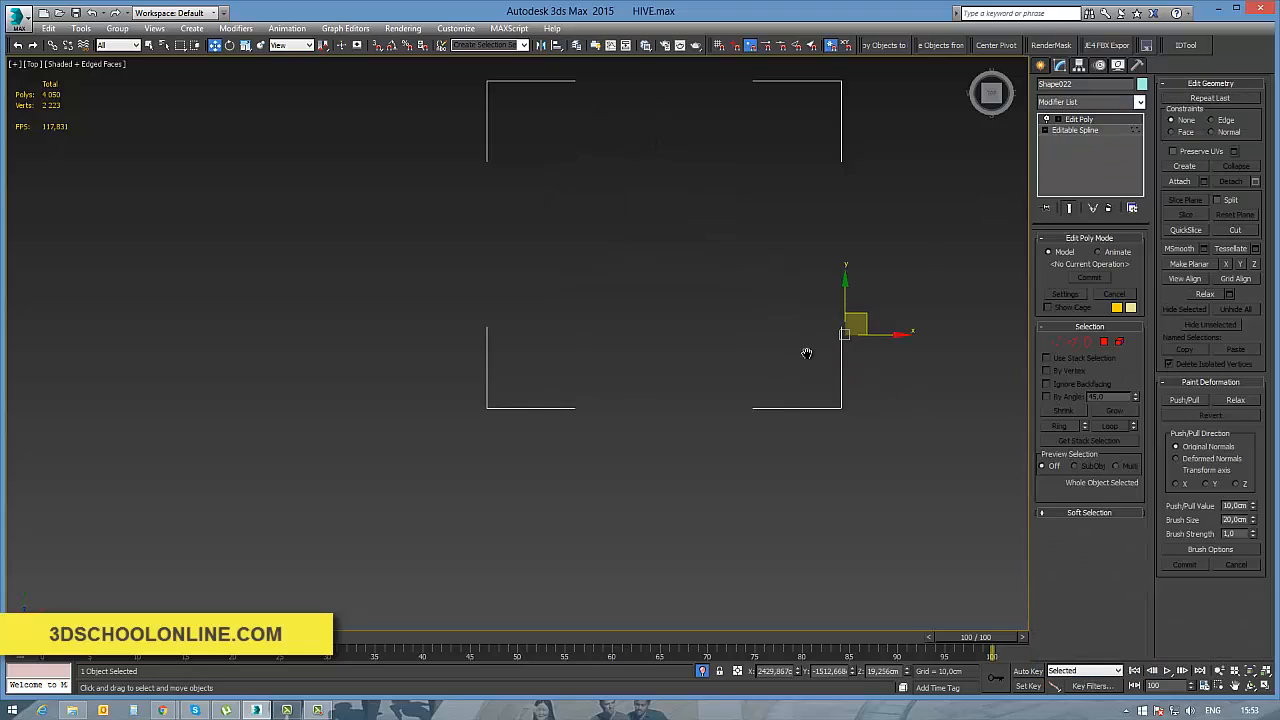
Weld all garden-outline vertices at threshold 50 and snap the top vertex onto its neighbour
left_click(1075, 131)
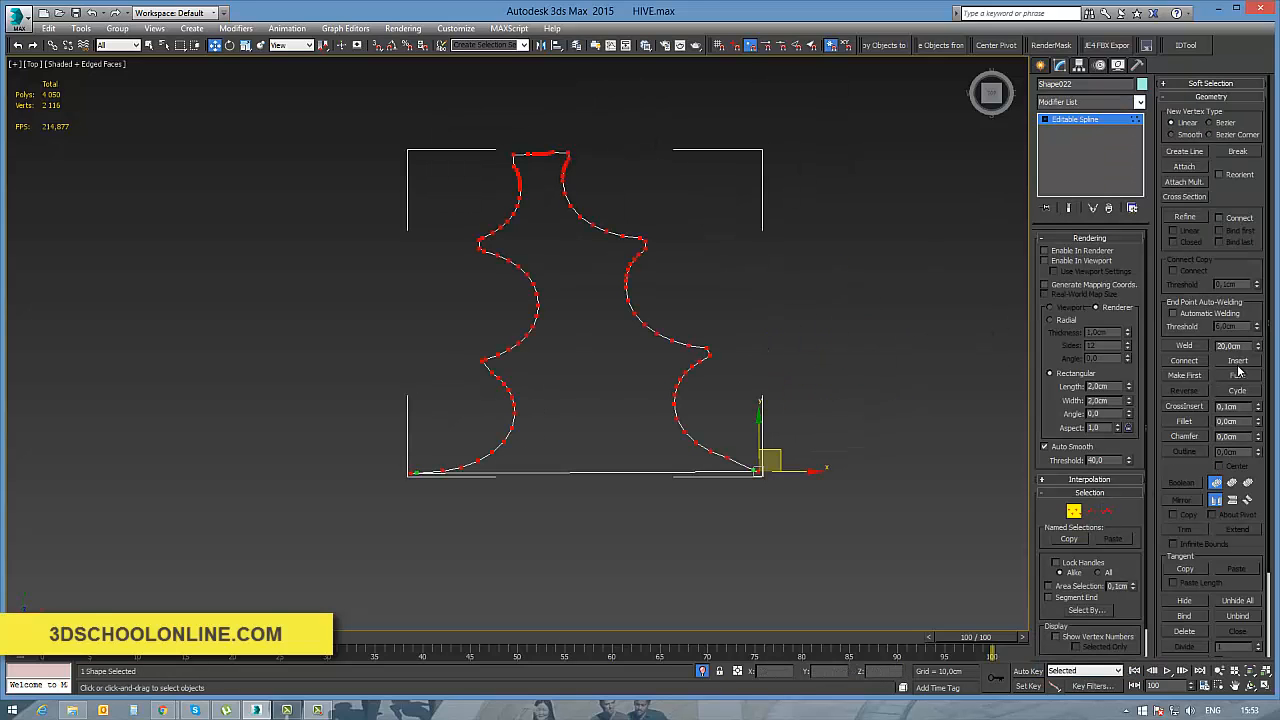
triple_click(1229, 345)
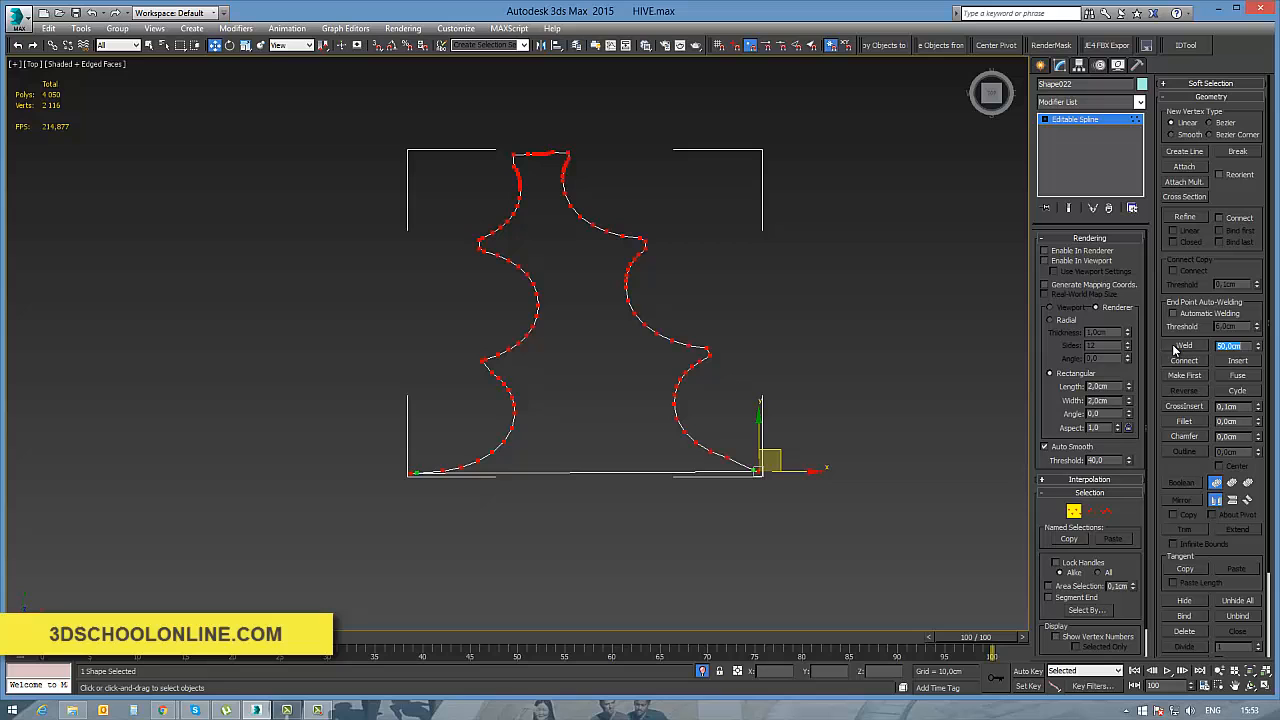
left_click(1184, 345)
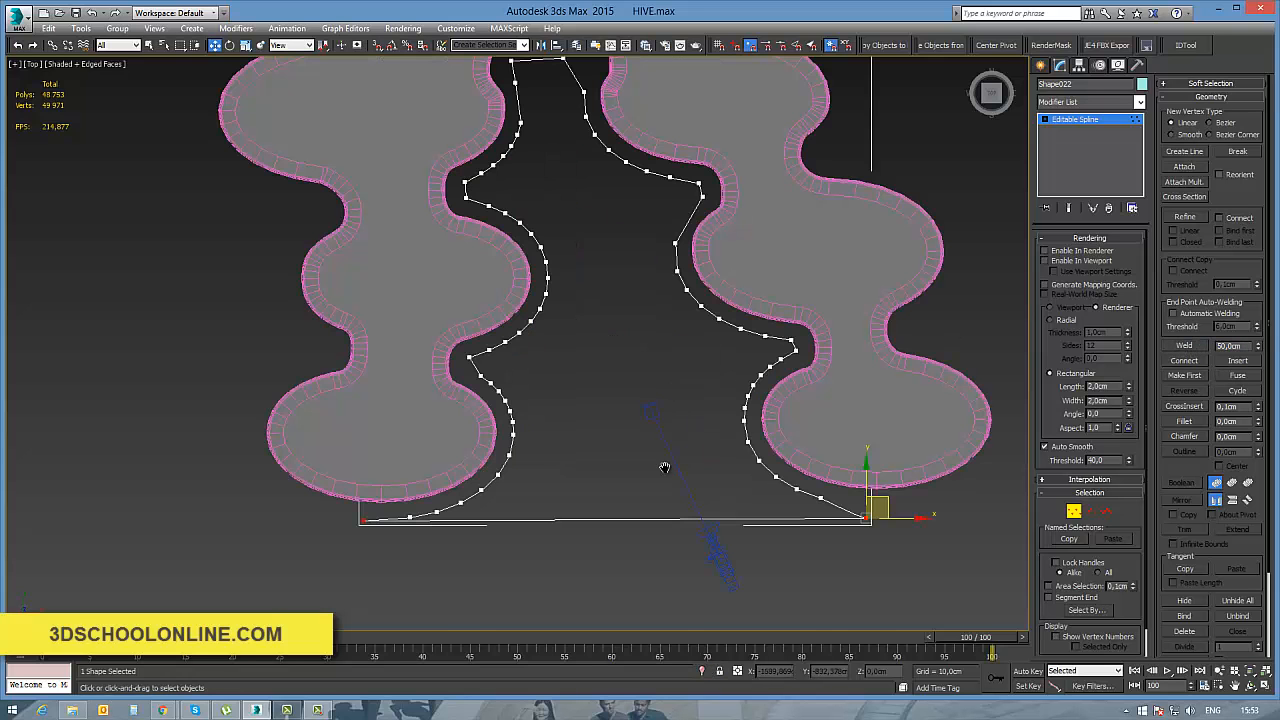
scroll("up", 3)
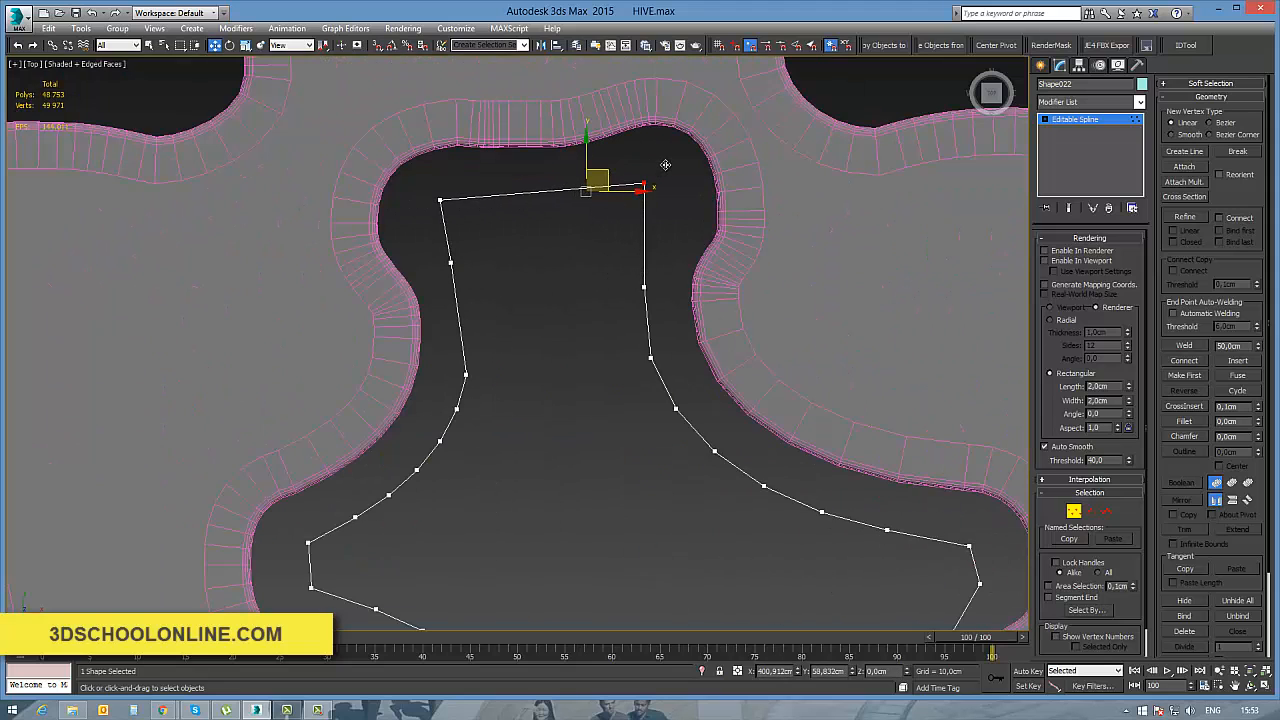
left_click_drag(590, 180, 645, 182)
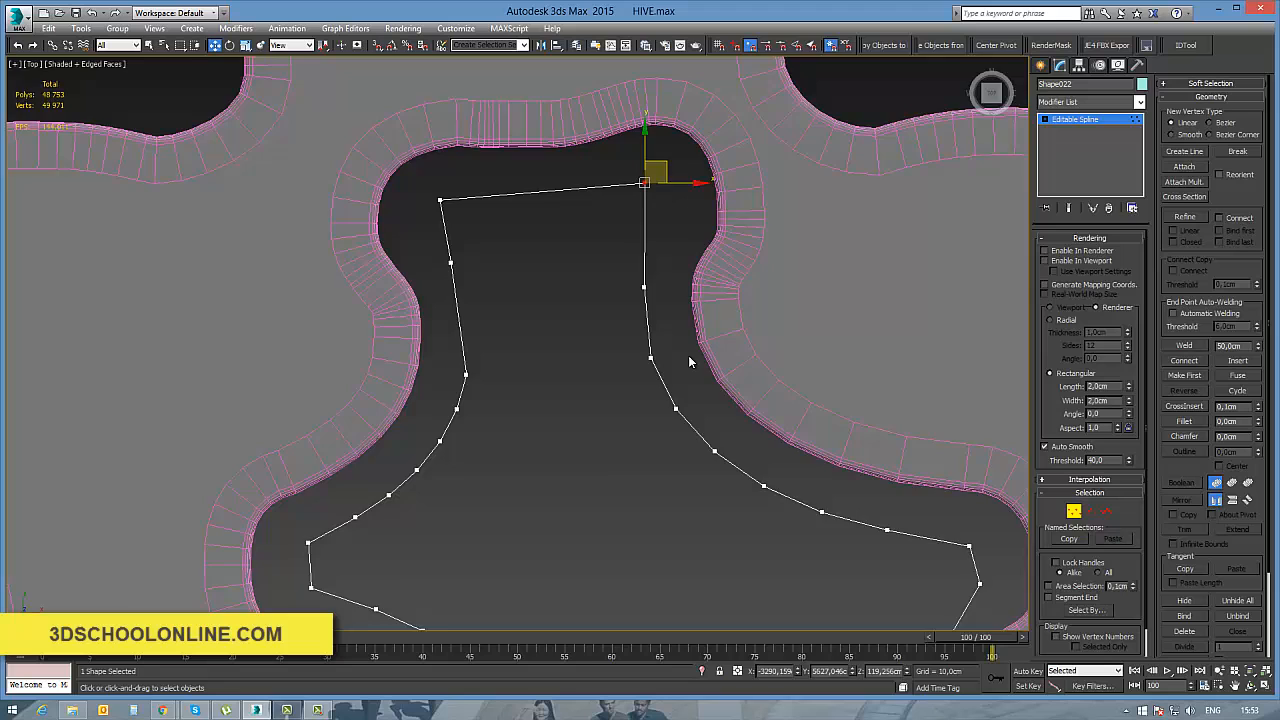
left_click(1090, 102)
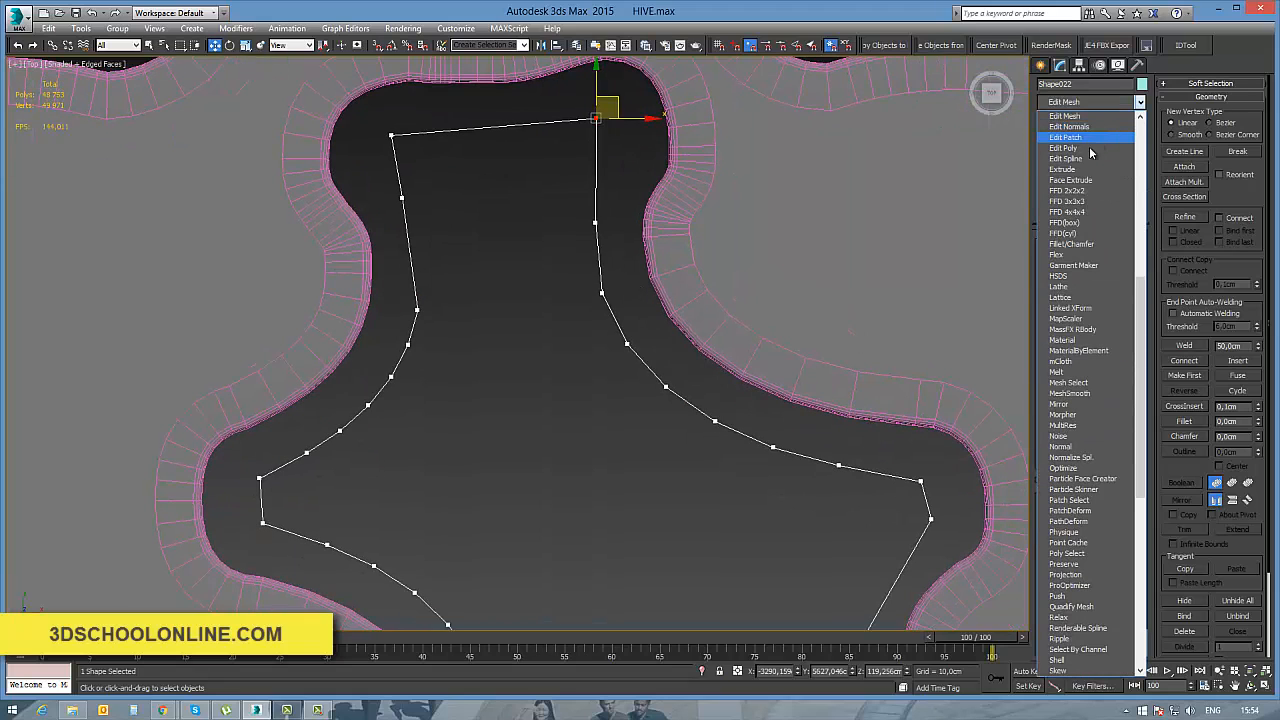
left_click(1063, 148)
type("100")
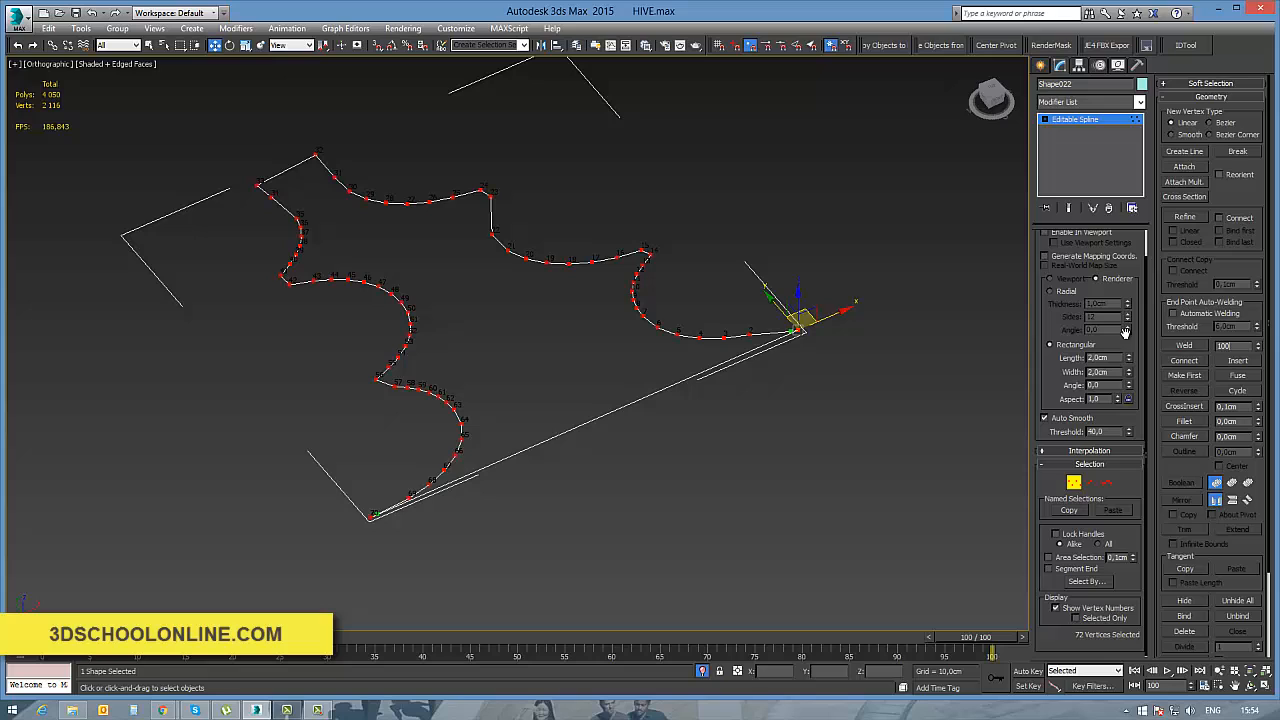
Weld the two open ends at threshold 40 and add an Edit Poly modifier
left_click(1184, 345)
type("40")
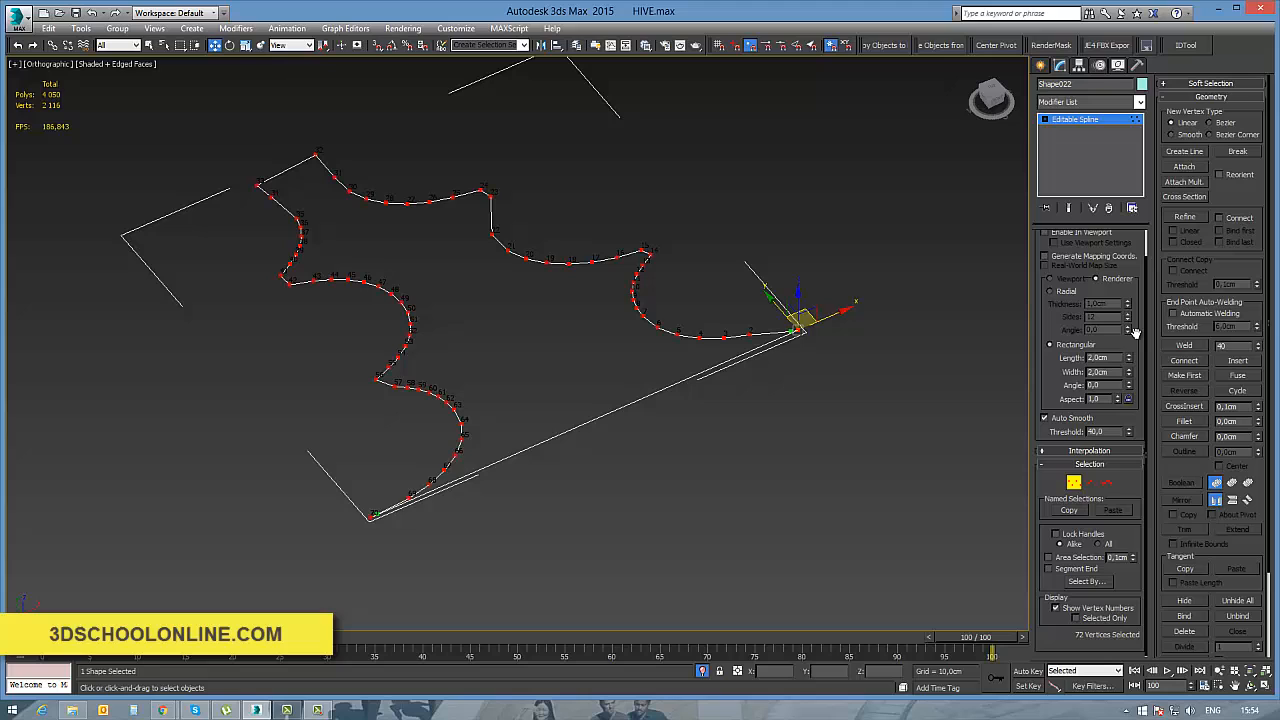
left_click(1184, 345)
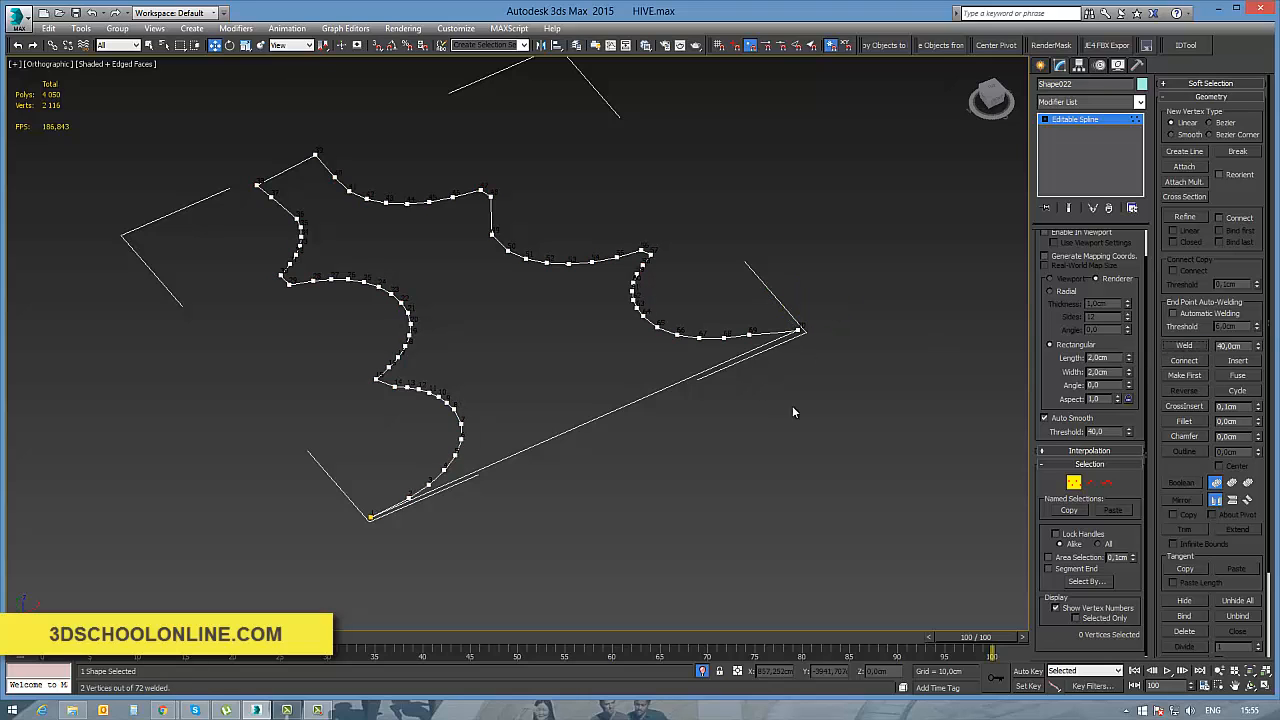
left_click(1090, 101)
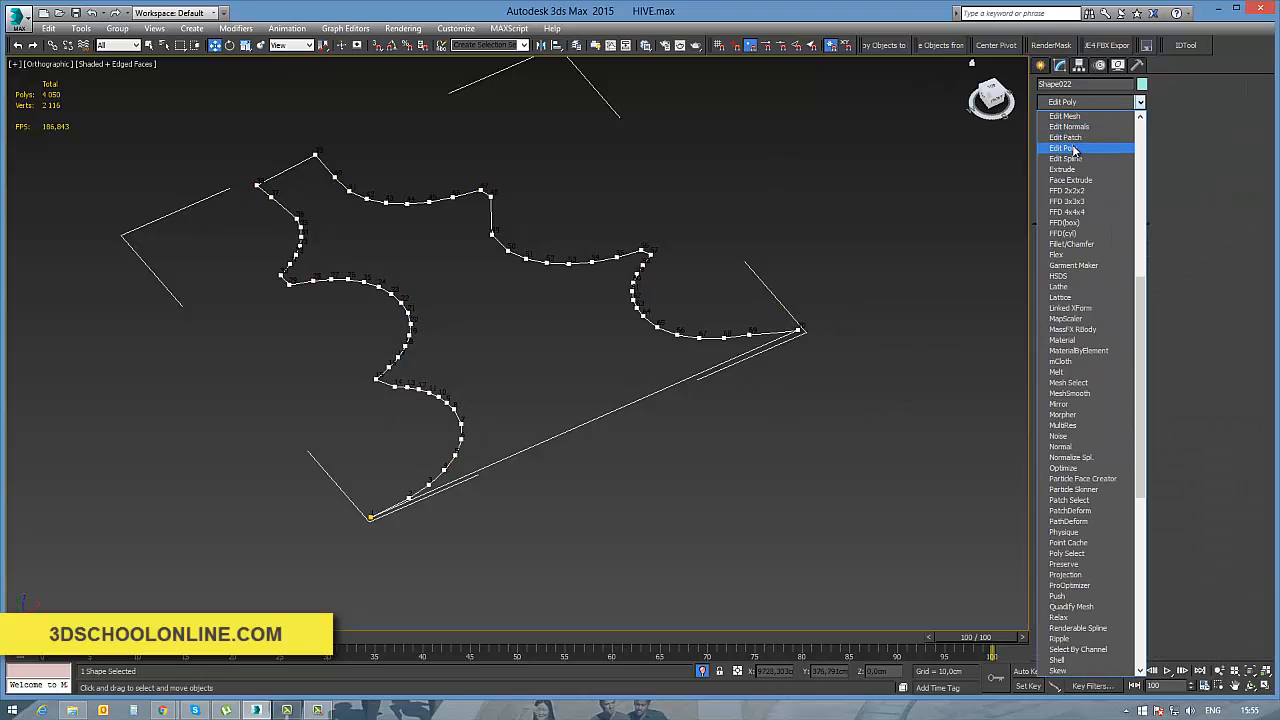
left_click(1062, 148)
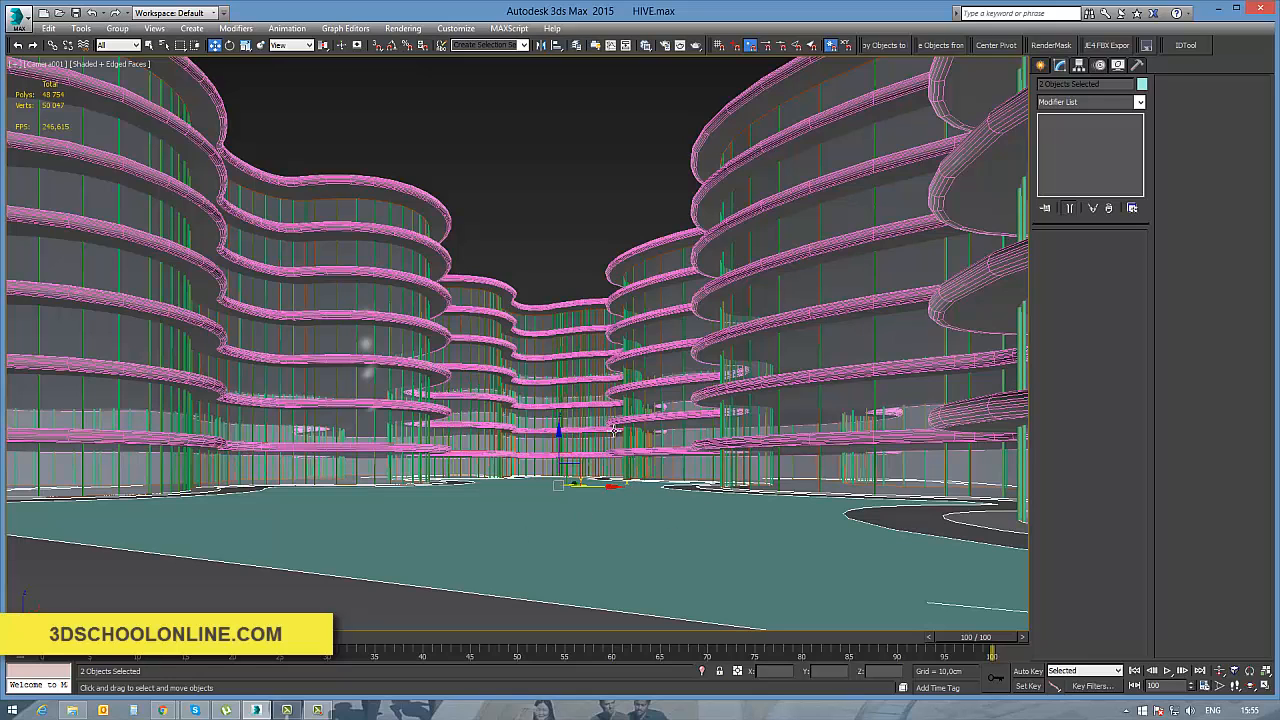
mouse_move(540, 239)
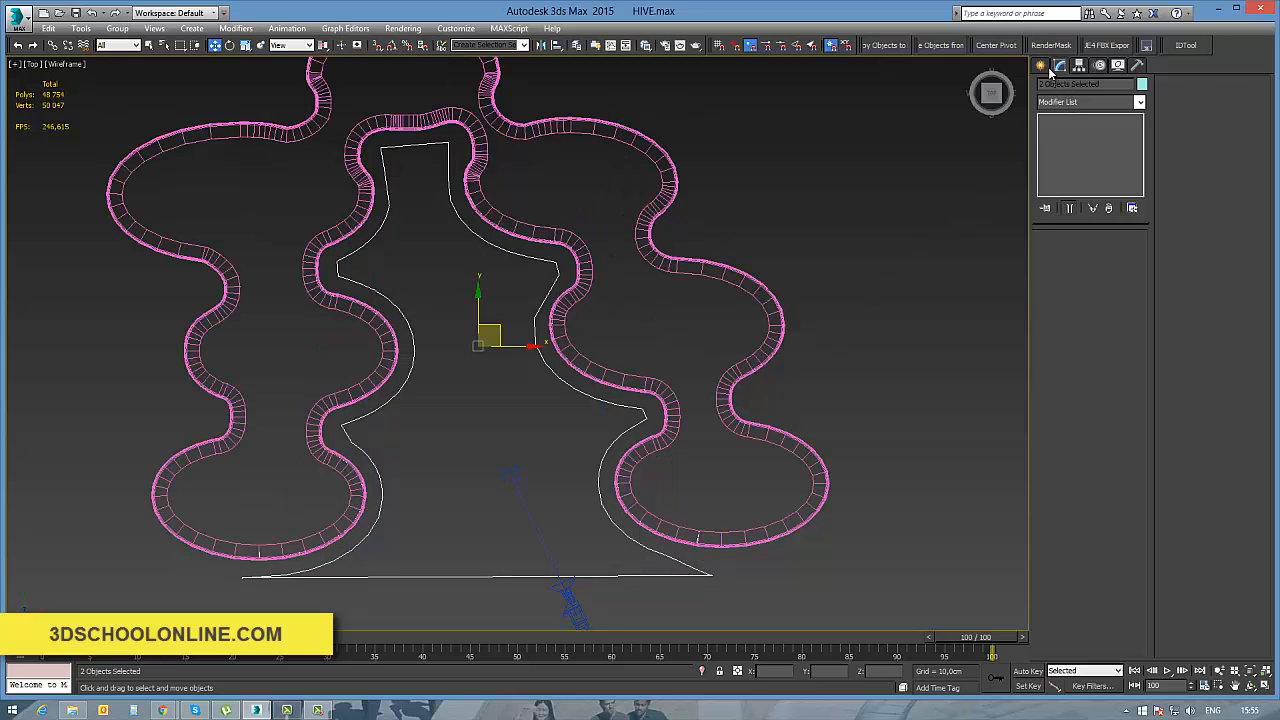
Choose the Rectangle spline tool for a narrow rectangle in the upper garden
left_click(1040, 65)
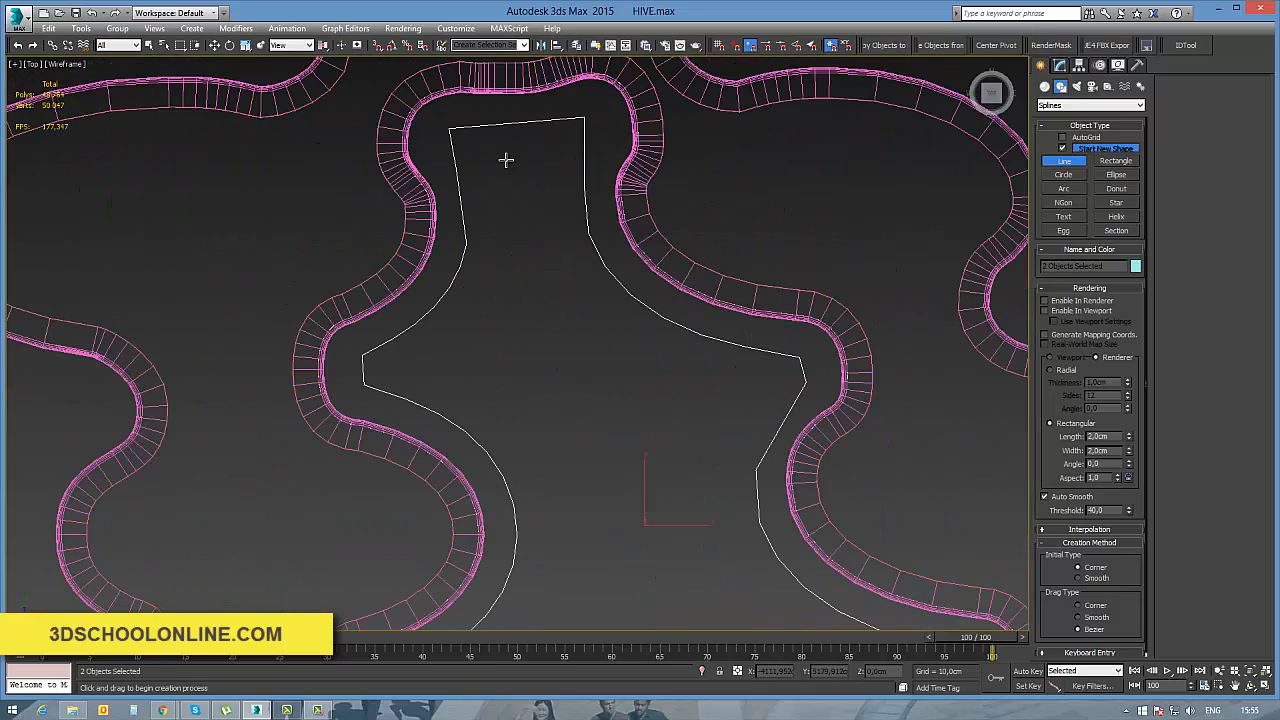
left_click(1115, 161)
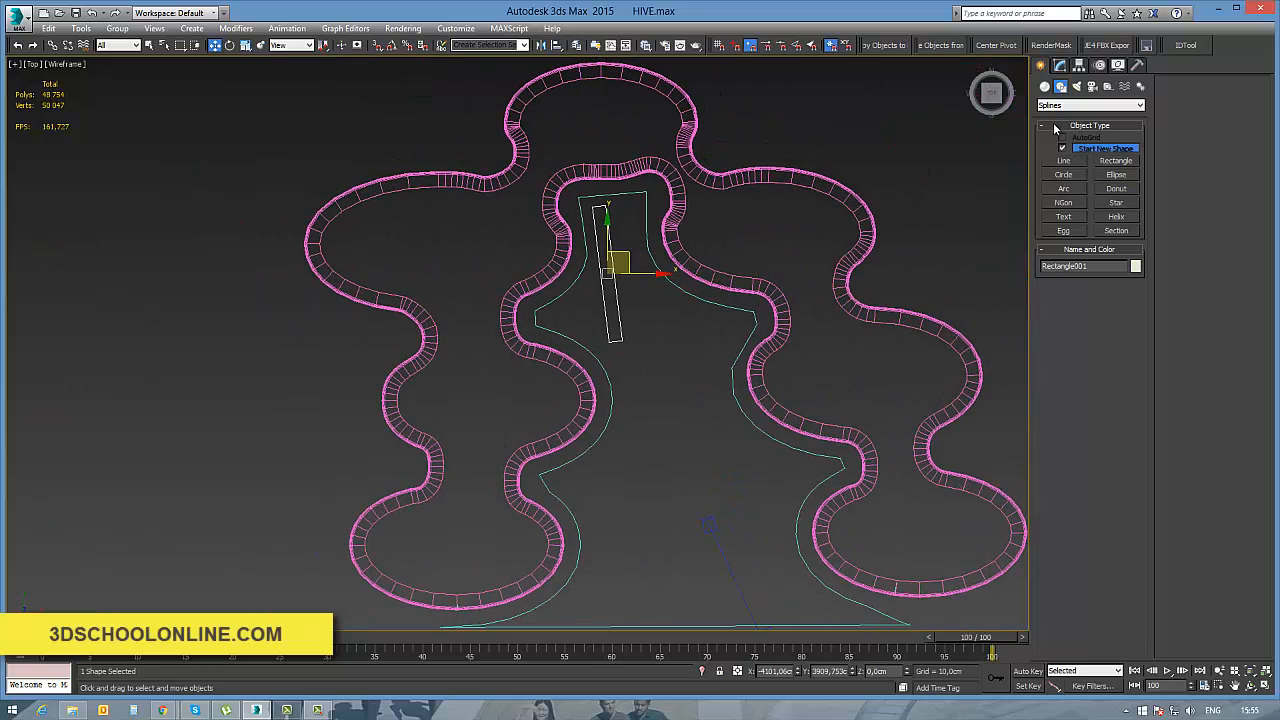
Place staggered instanced rectangle copies down the garden strip and add Edit Poly
left_click(1059, 65)
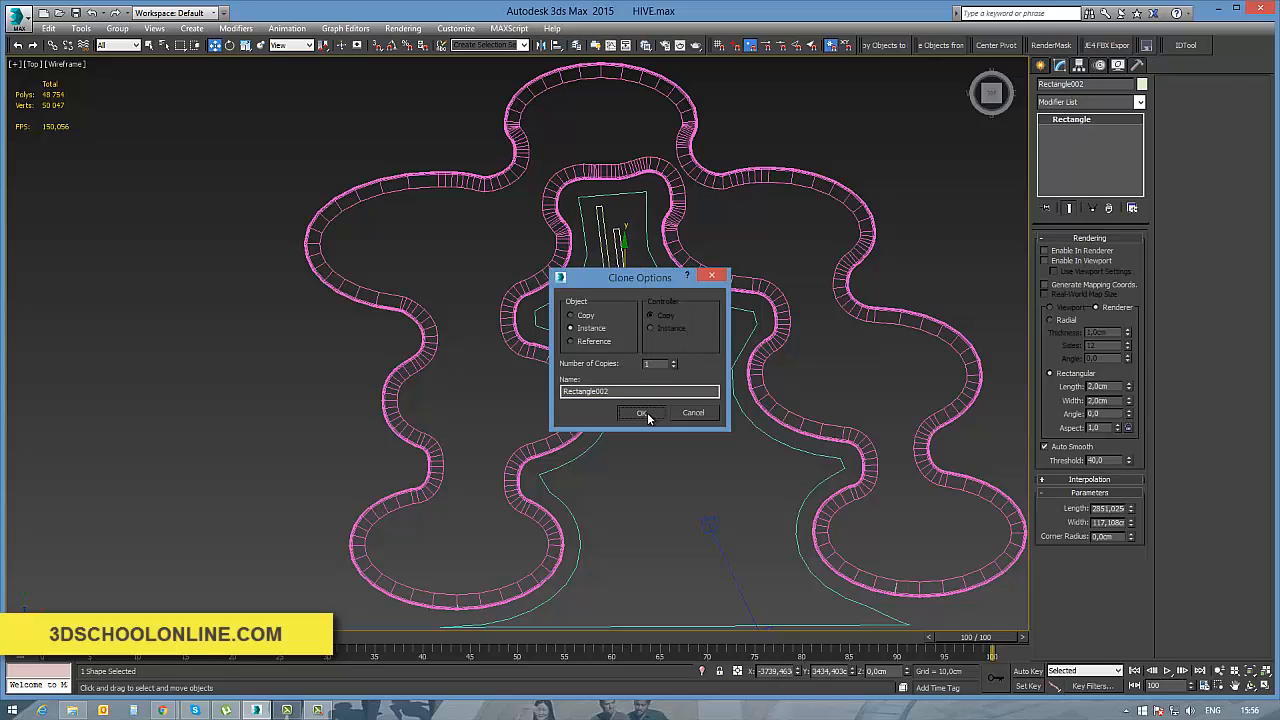
left_click(641, 413)
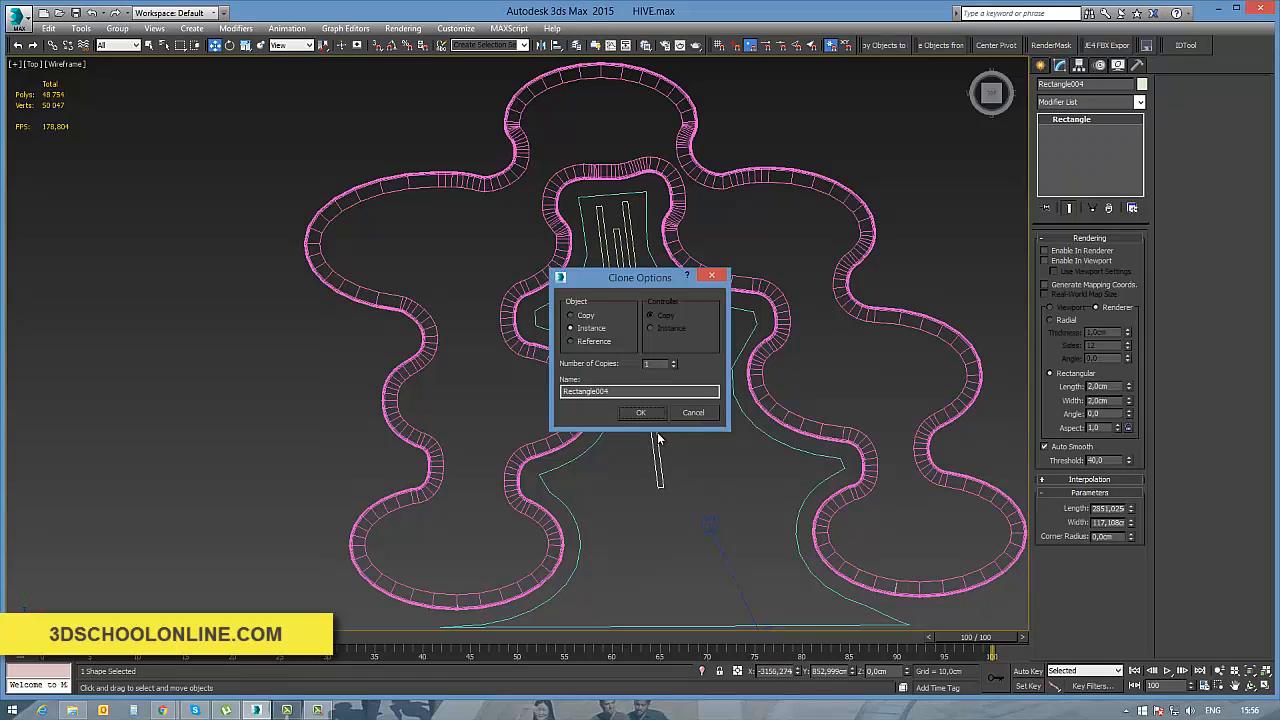
left_click(640, 412)
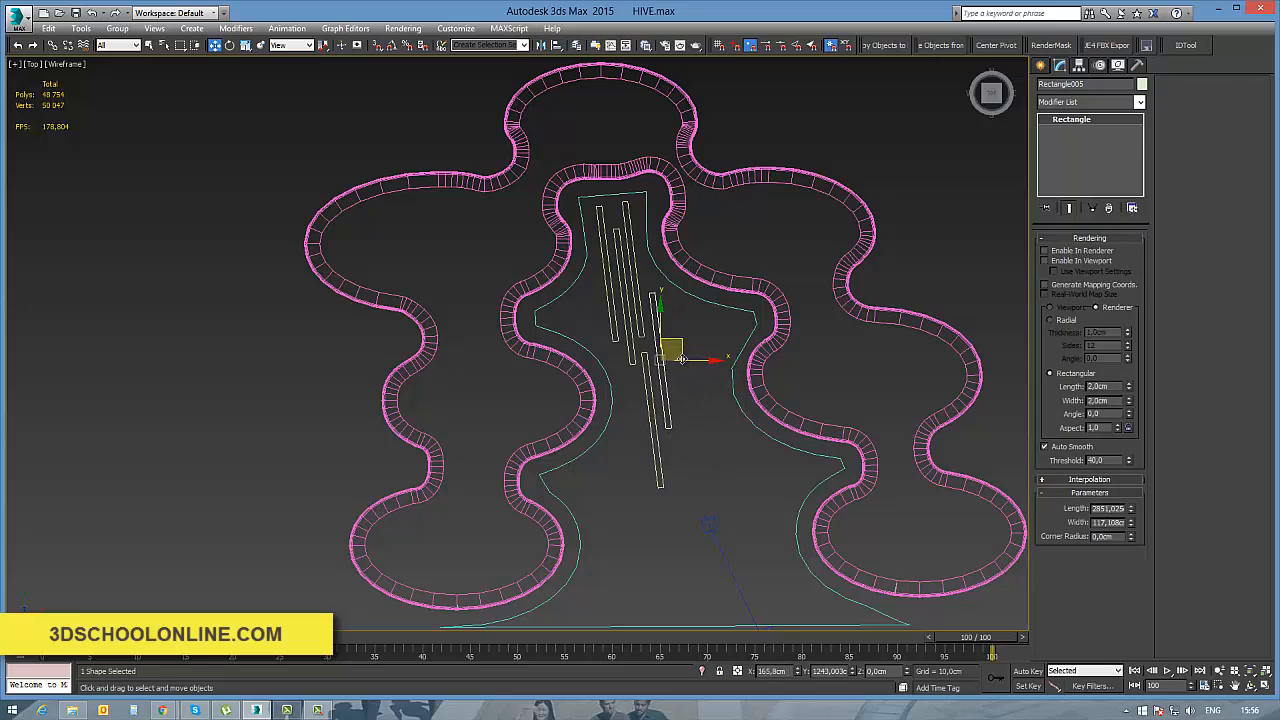
left_click_drag(670, 350, 667, 372)
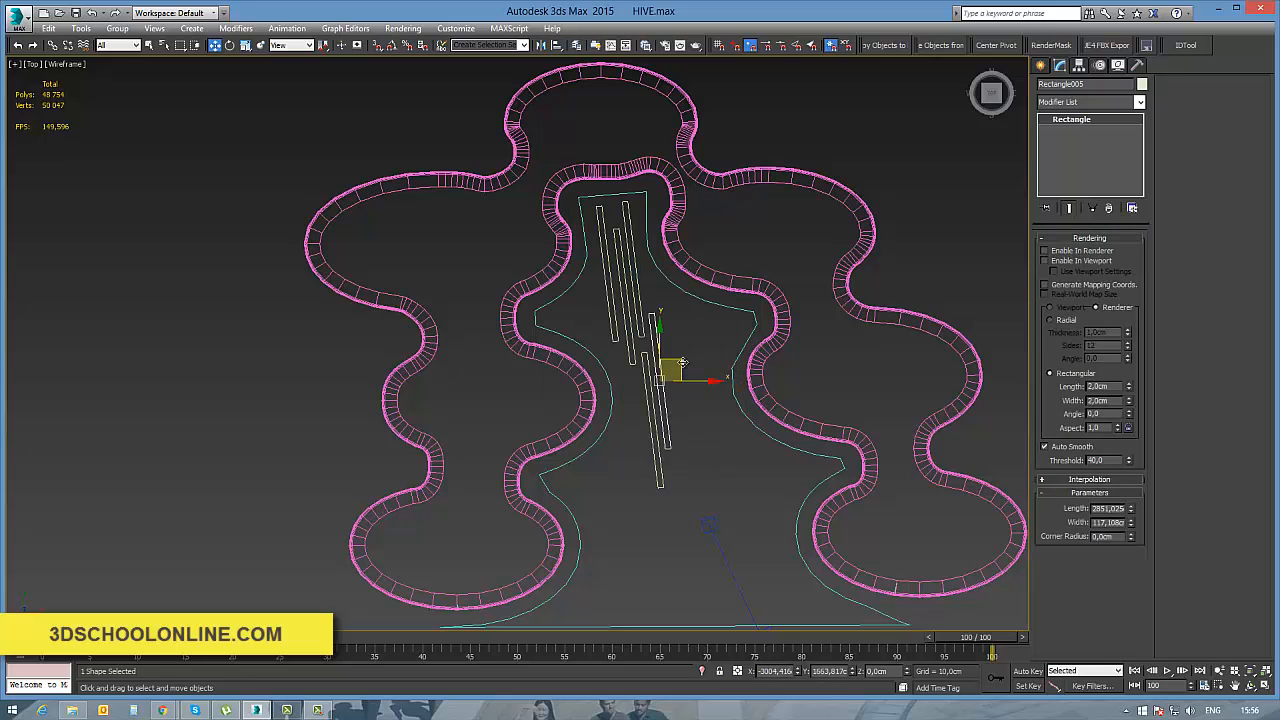
left_click_drag(665, 375, 655, 460)
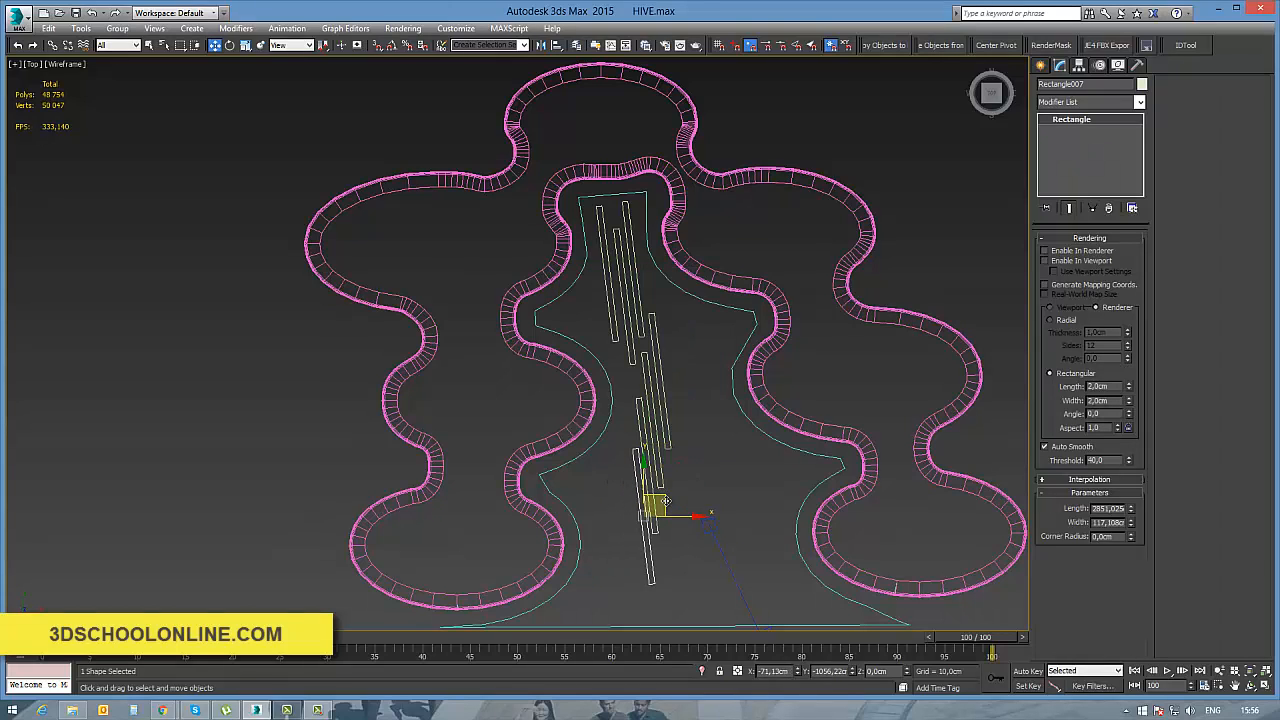
left_click_drag(660, 500, 660, 520)
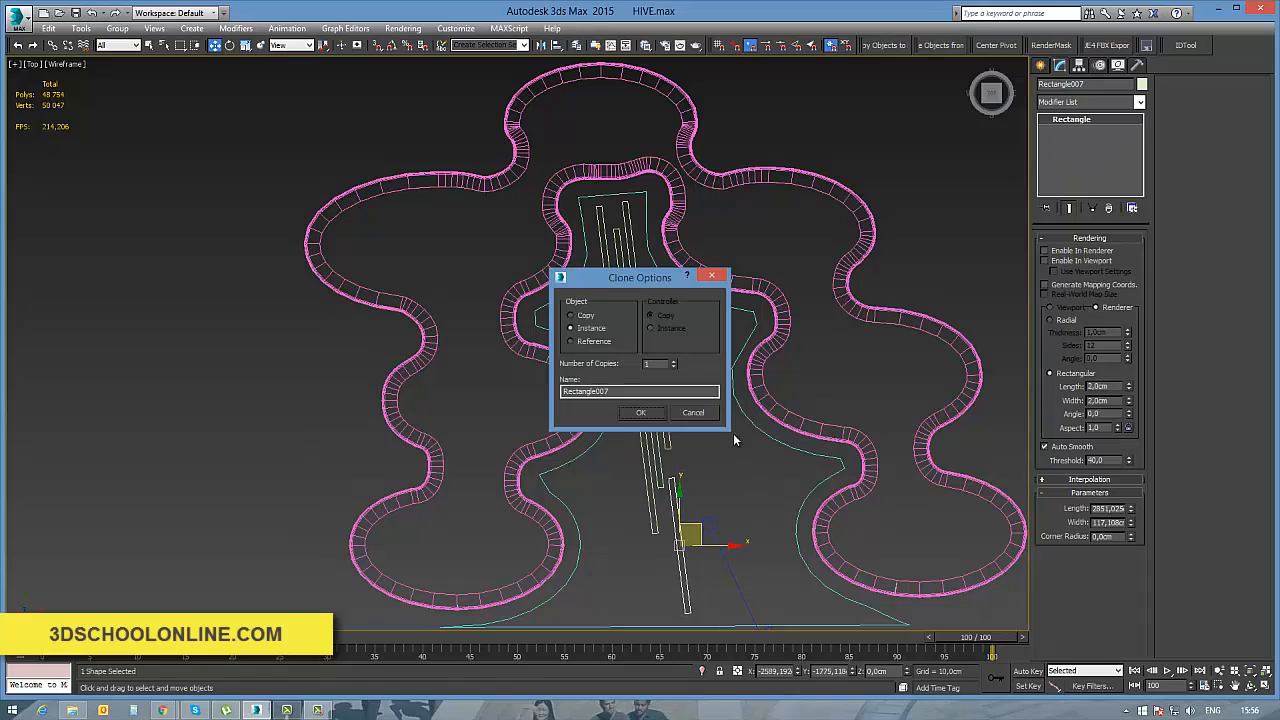
left_click(641, 412)
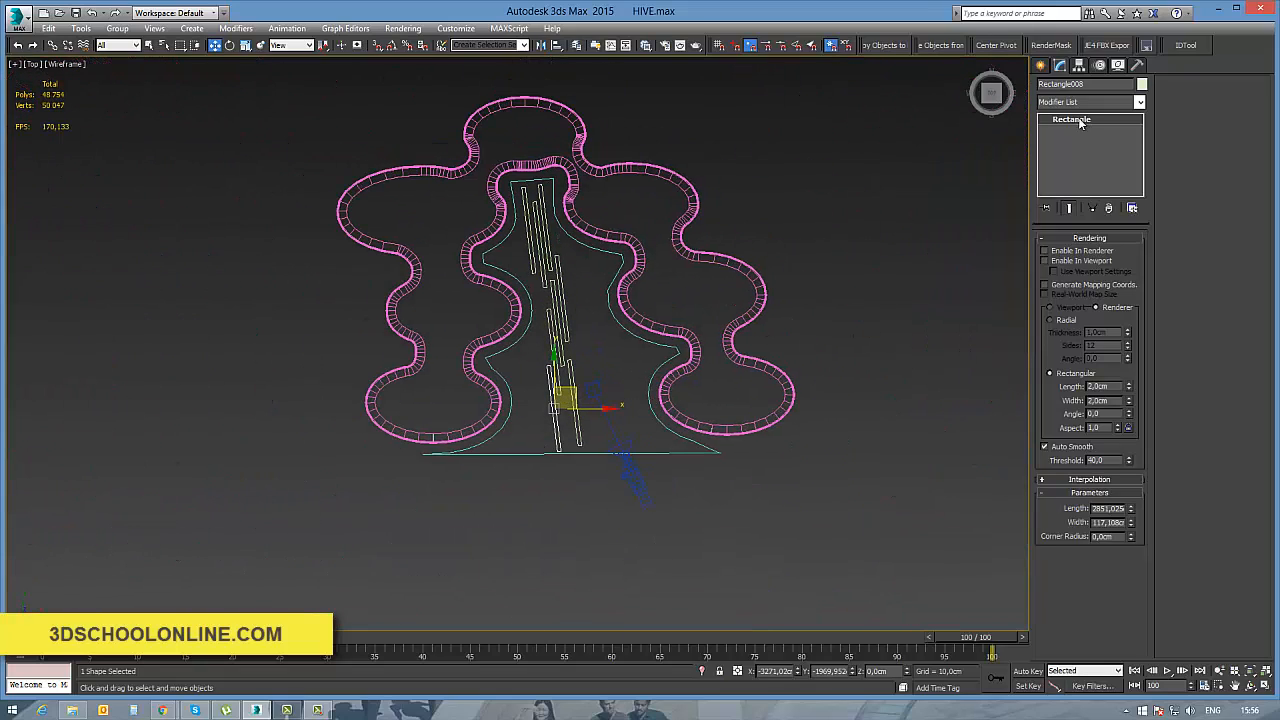
left_click(1138, 102)
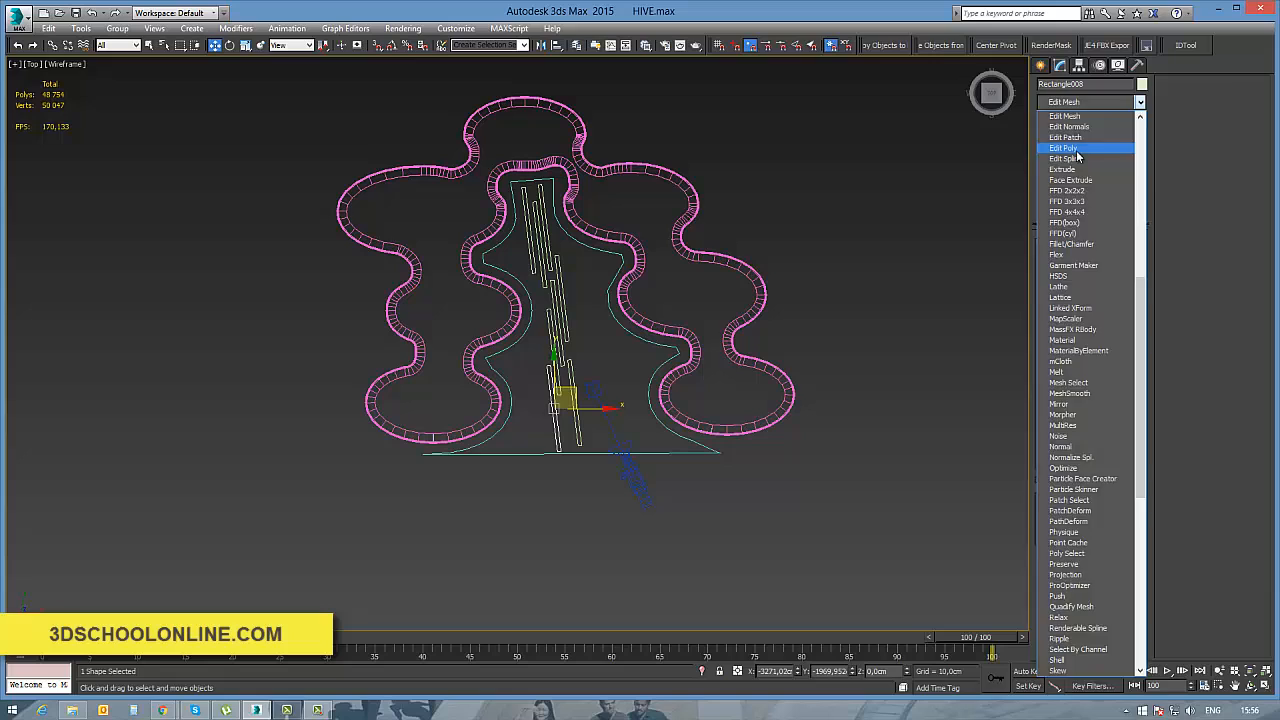
left_click(1063, 148)
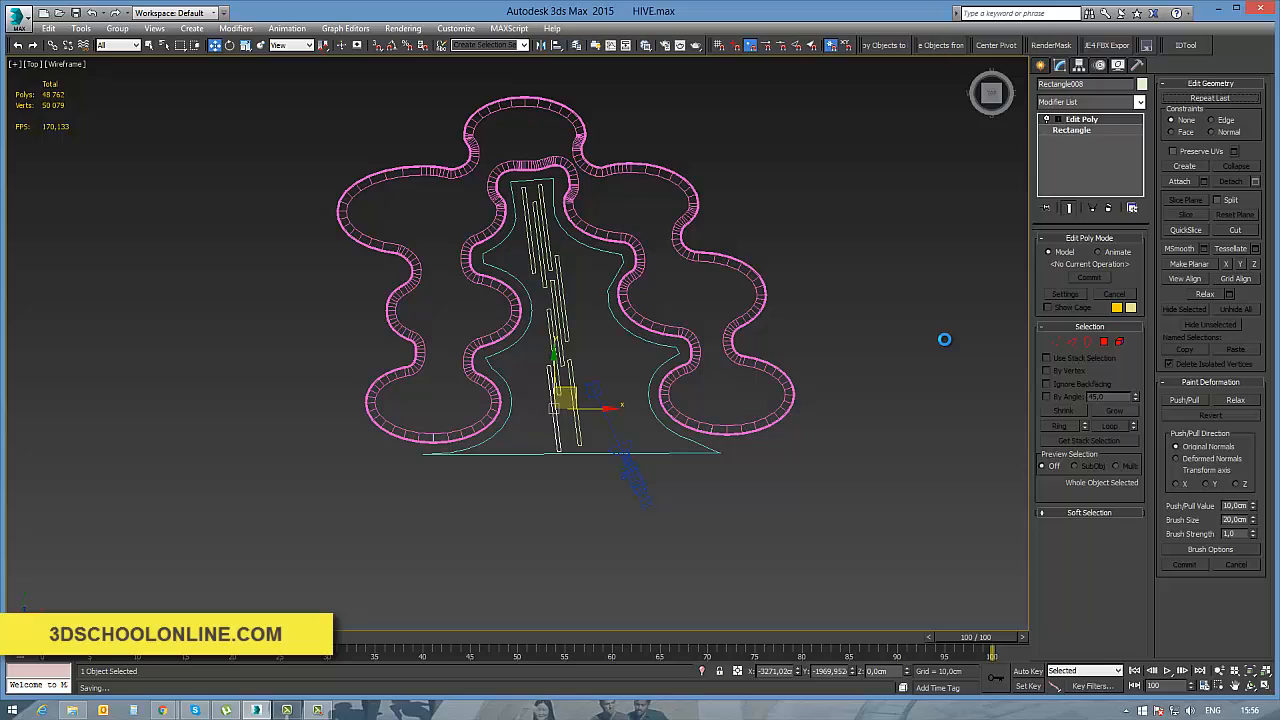
mouse_move(745, 340)
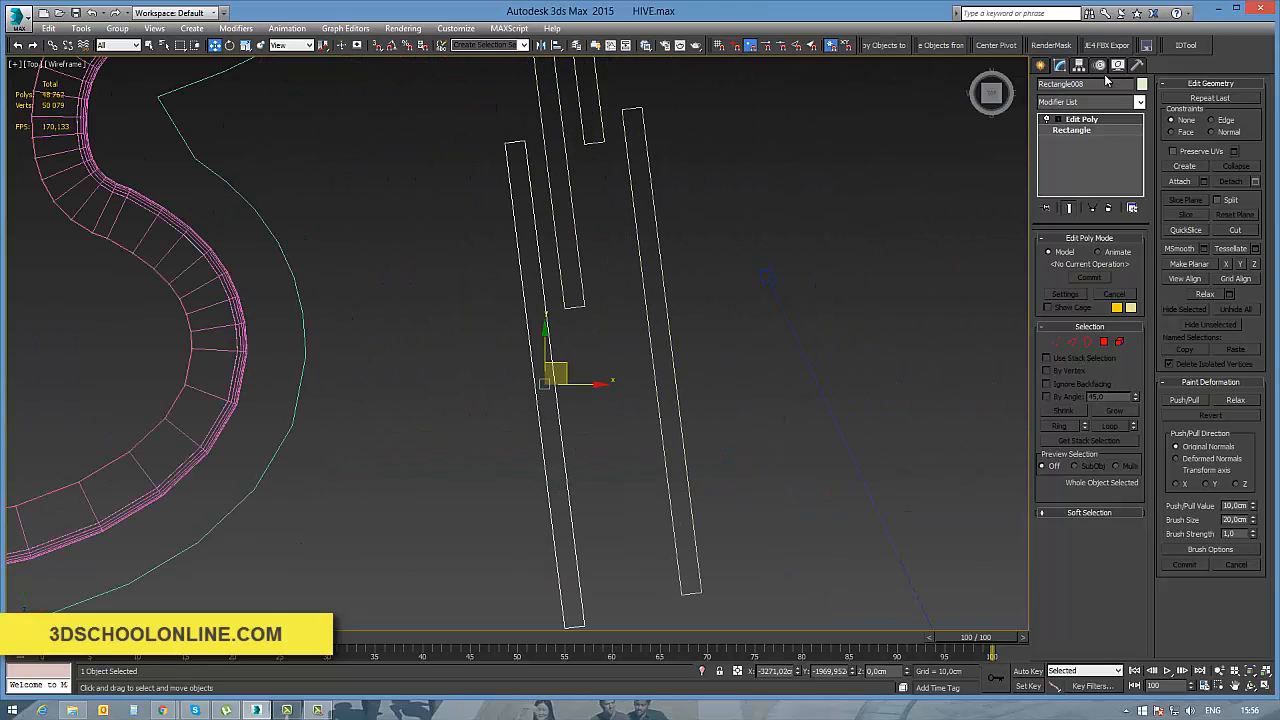
Inset the rectangle's face and extrude the rim polygons up about 64 cm into walls
left_click(1104, 342)
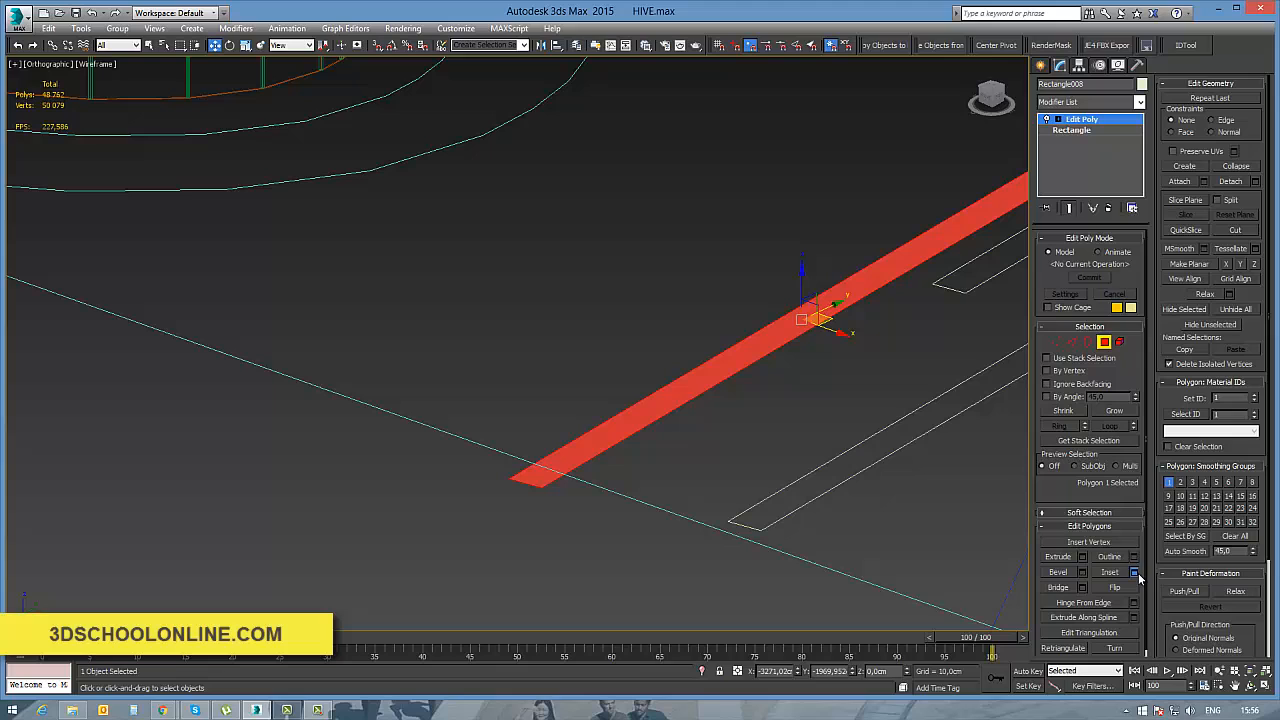
left_click(1134, 572)
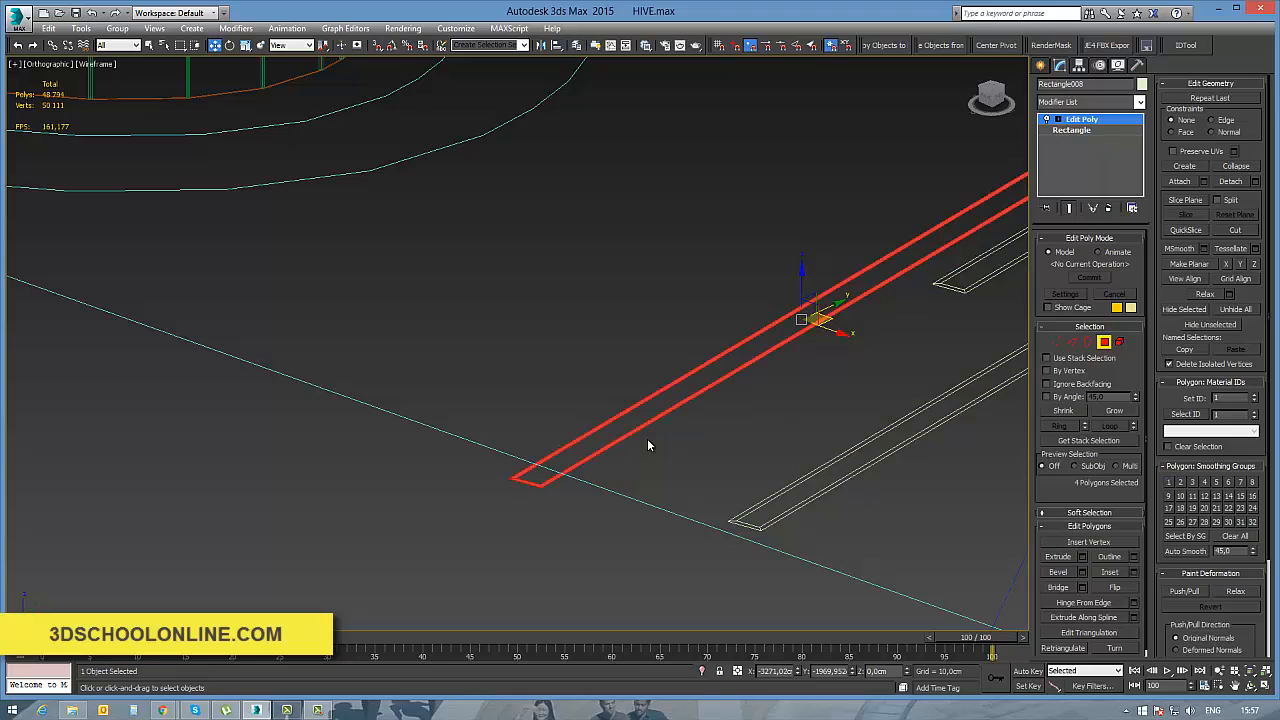
left_click(1057, 556)
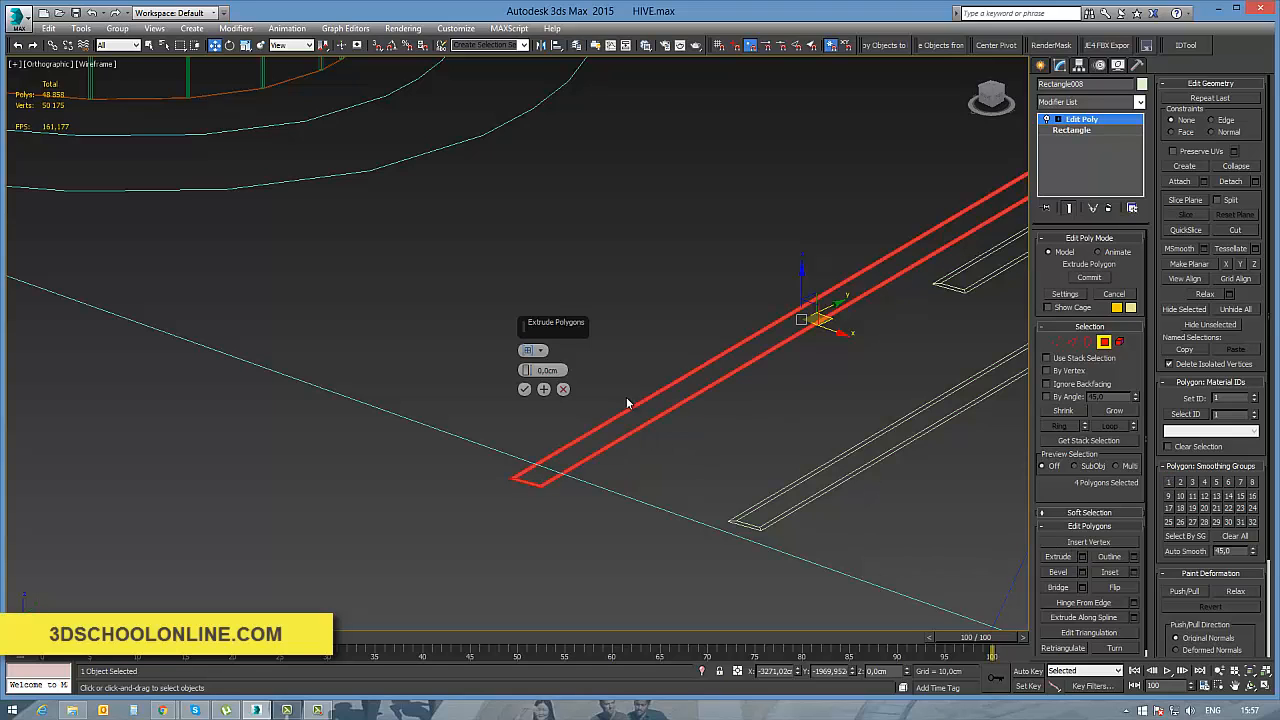
left_click_drag(548, 370, 548, 355)
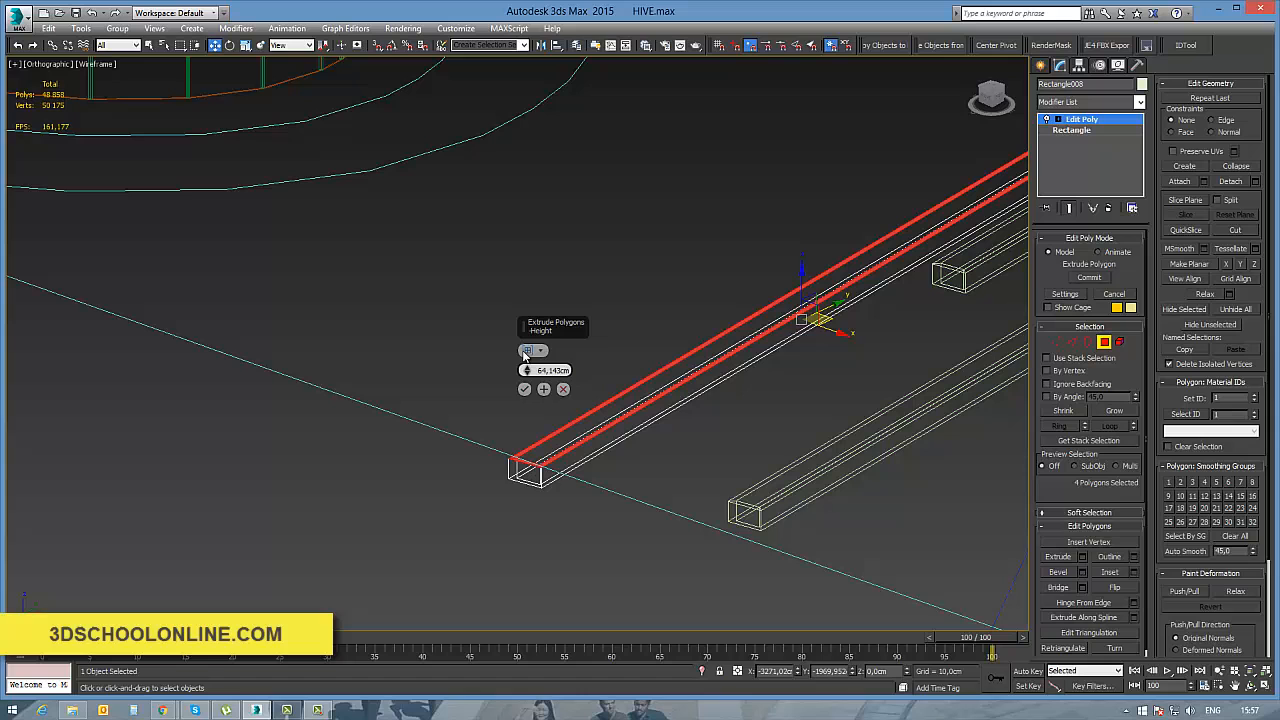
left_click(524, 389)
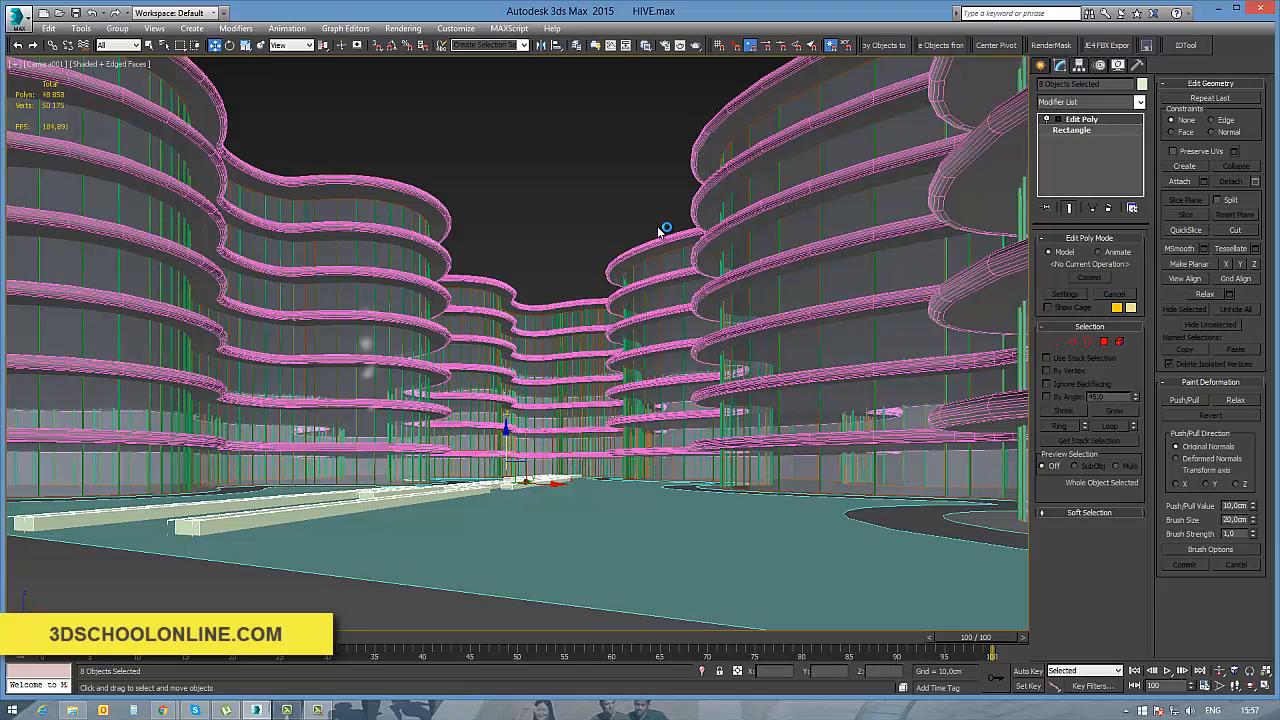
In Top view, add more instanced planter copies along the rows, up to Rectangle015
key("t")
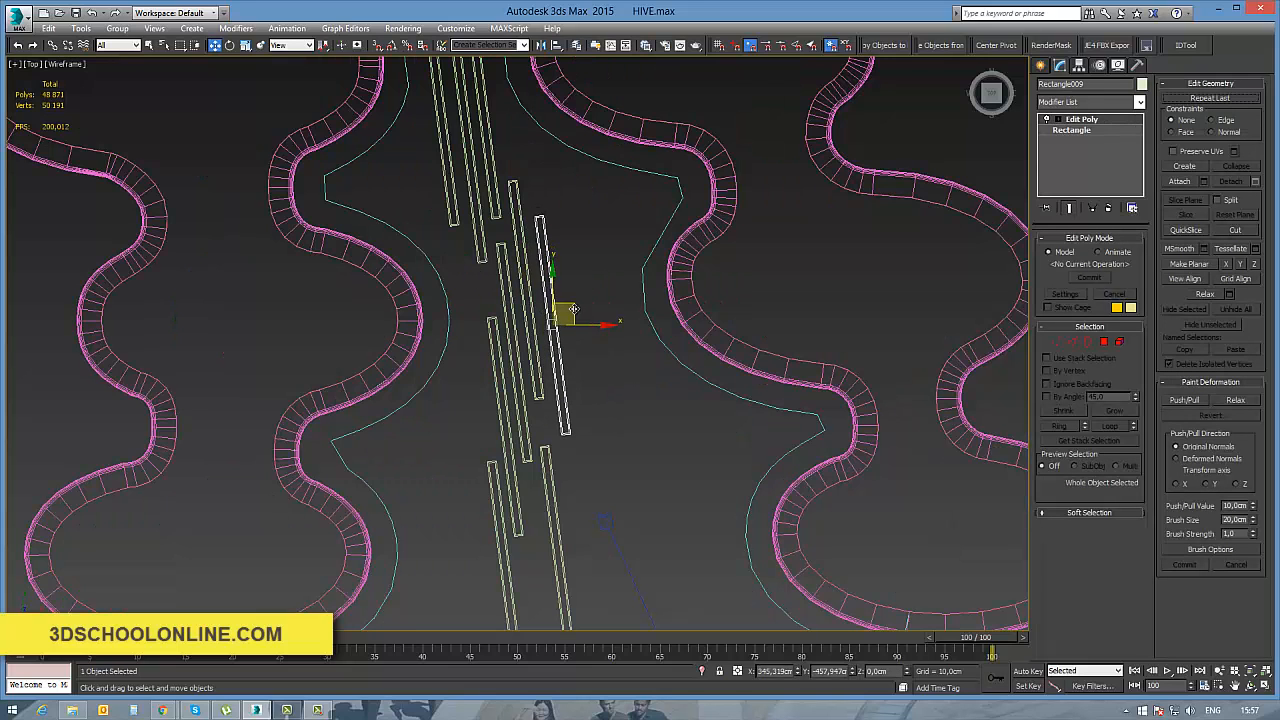
left_click_drag(565, 310, 570, 275)
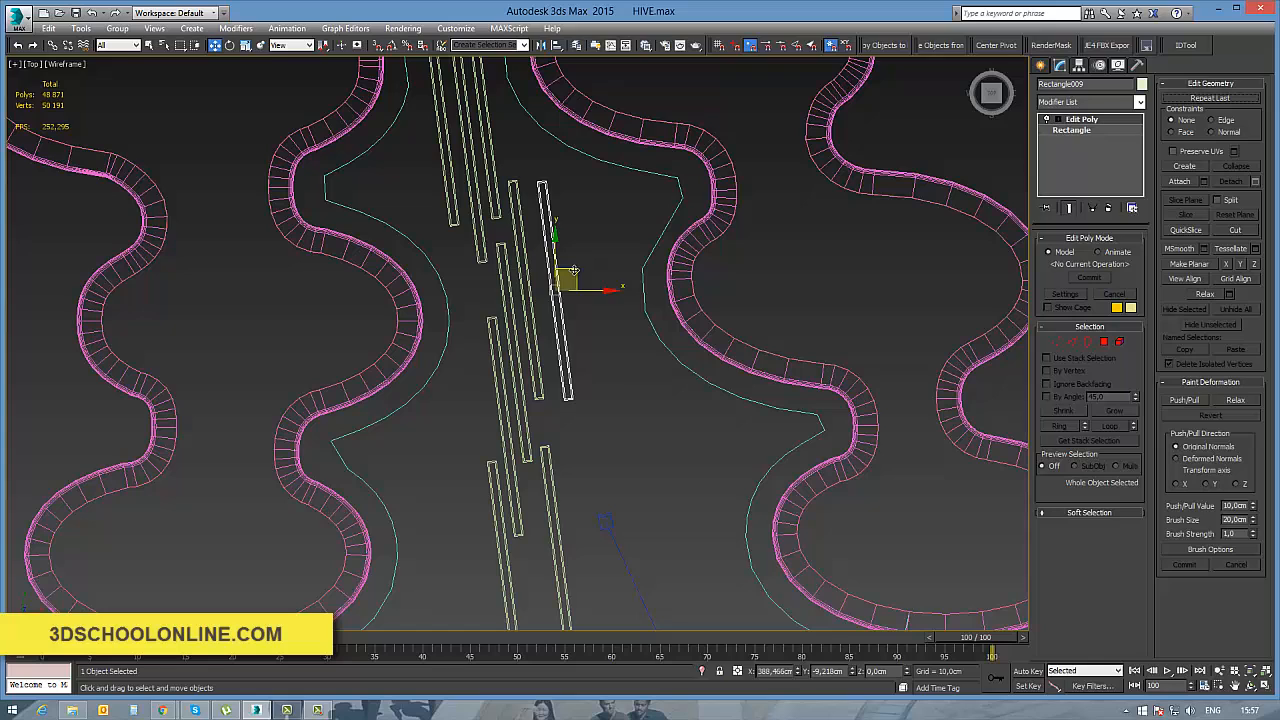
left_click_drag(565, 280, 560, 260)
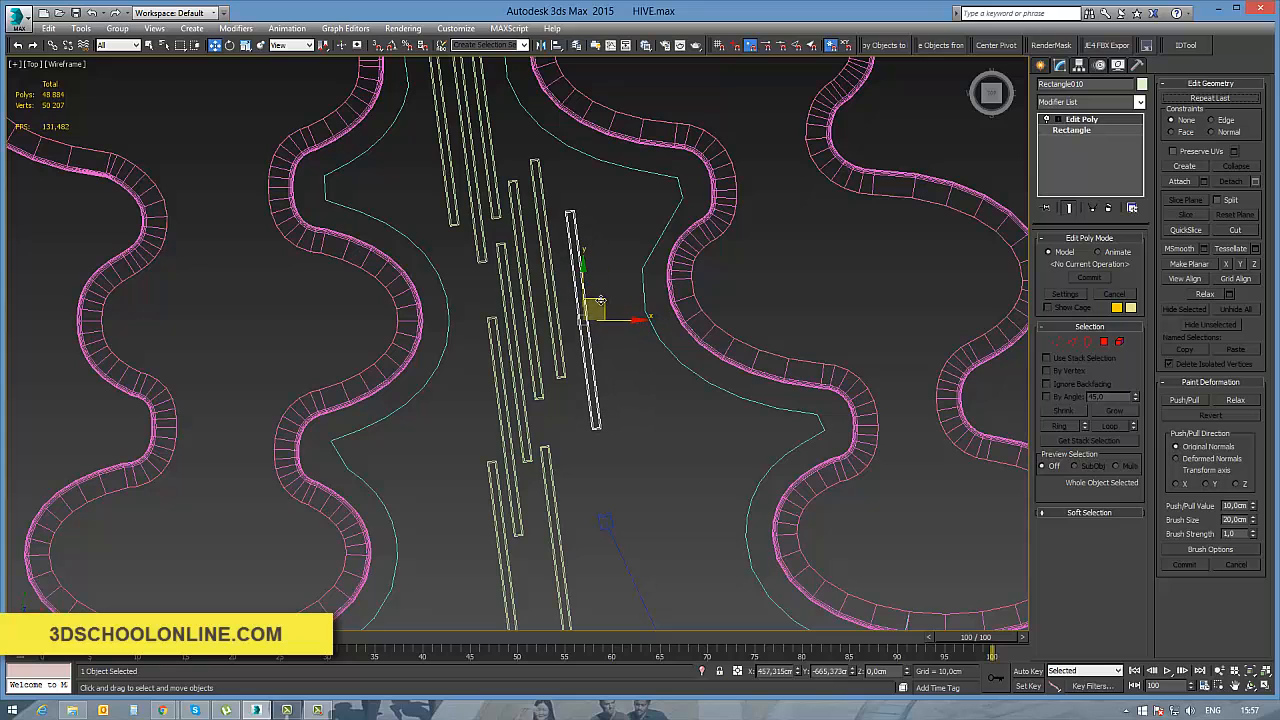
scroll("down", 3)
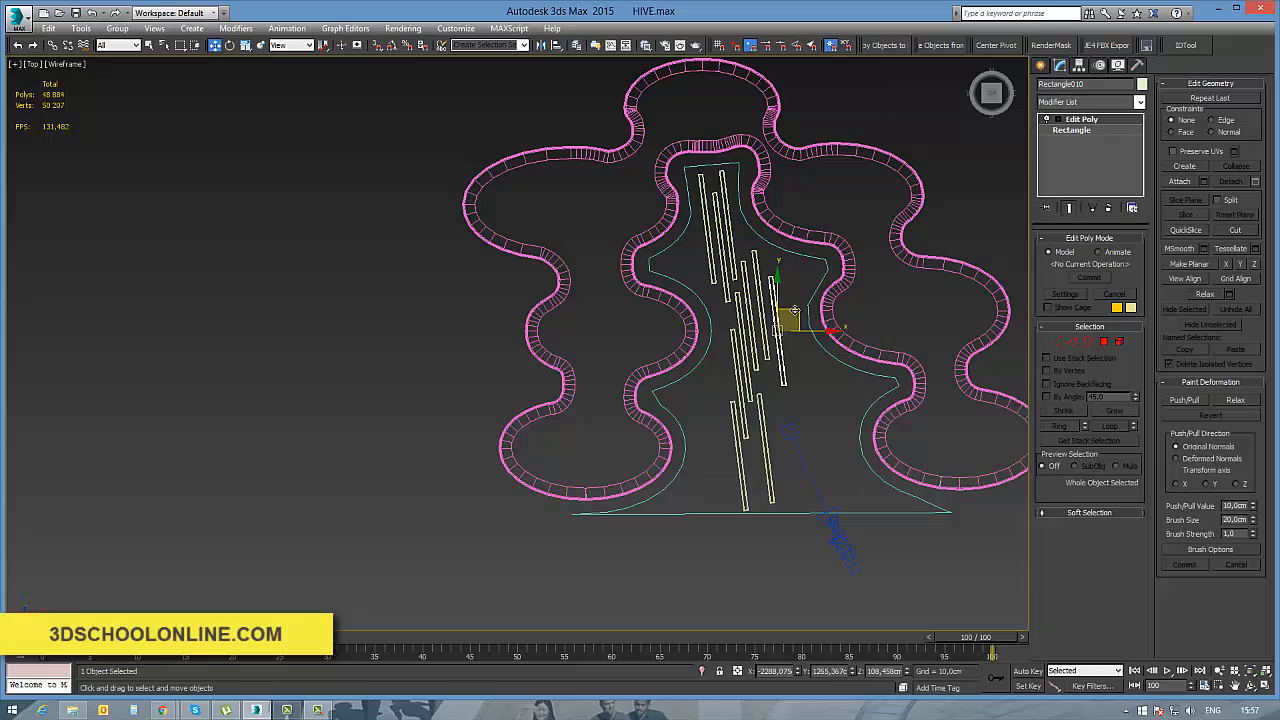
left_click_drag(790, 320, 805, 375)
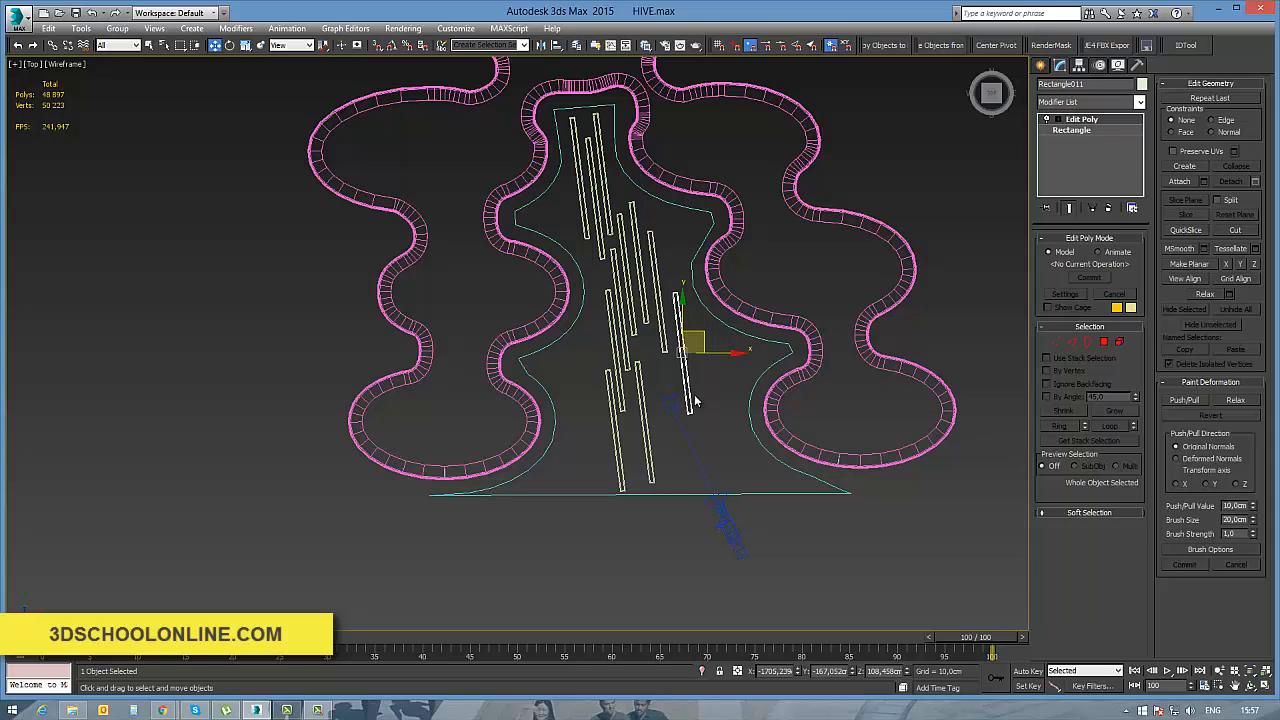
mouse_move(697, 382)
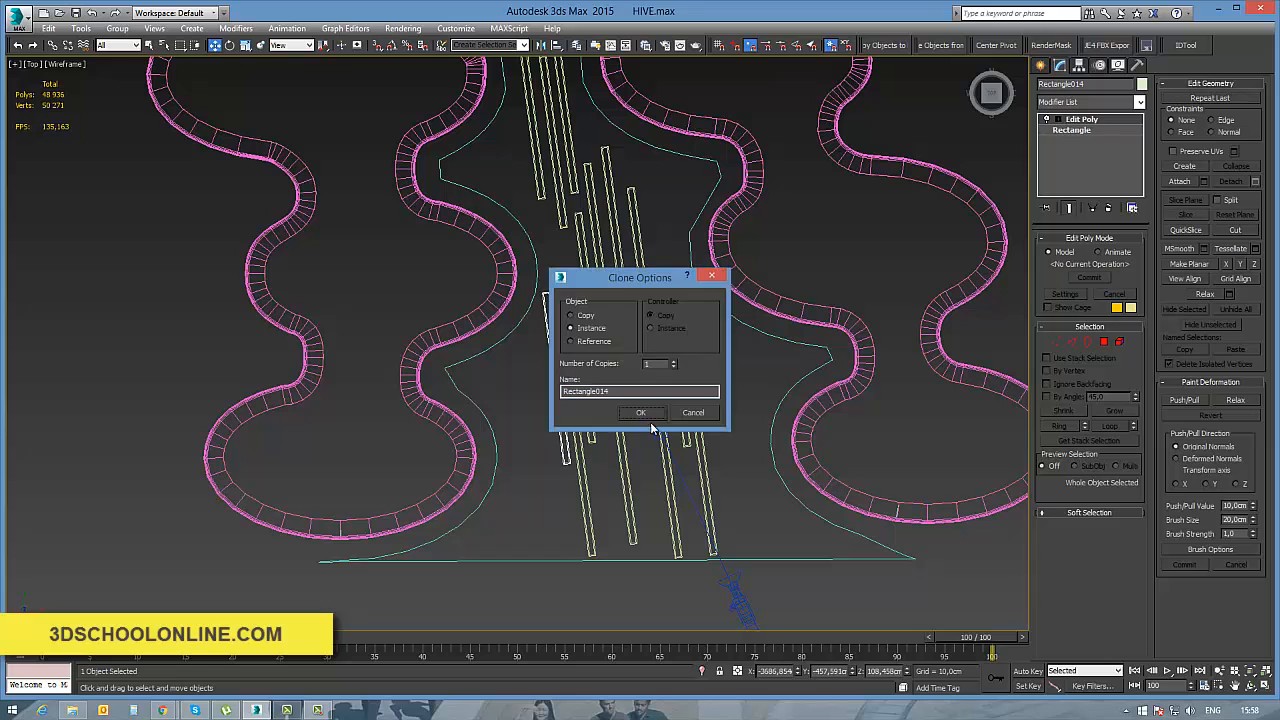
left_click(641, 412)
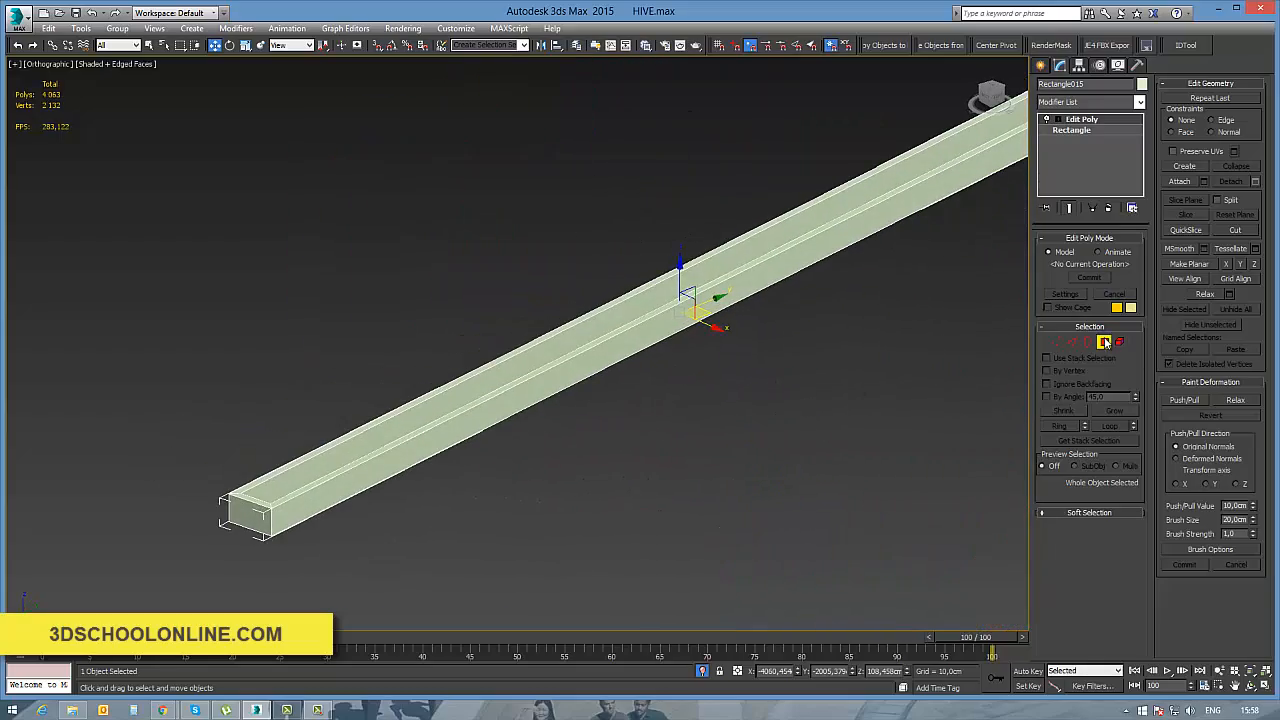
Enter Polygon mode on the planter's Edit Poly and inspect the planters from the Camera view
left_click(1105, 342)
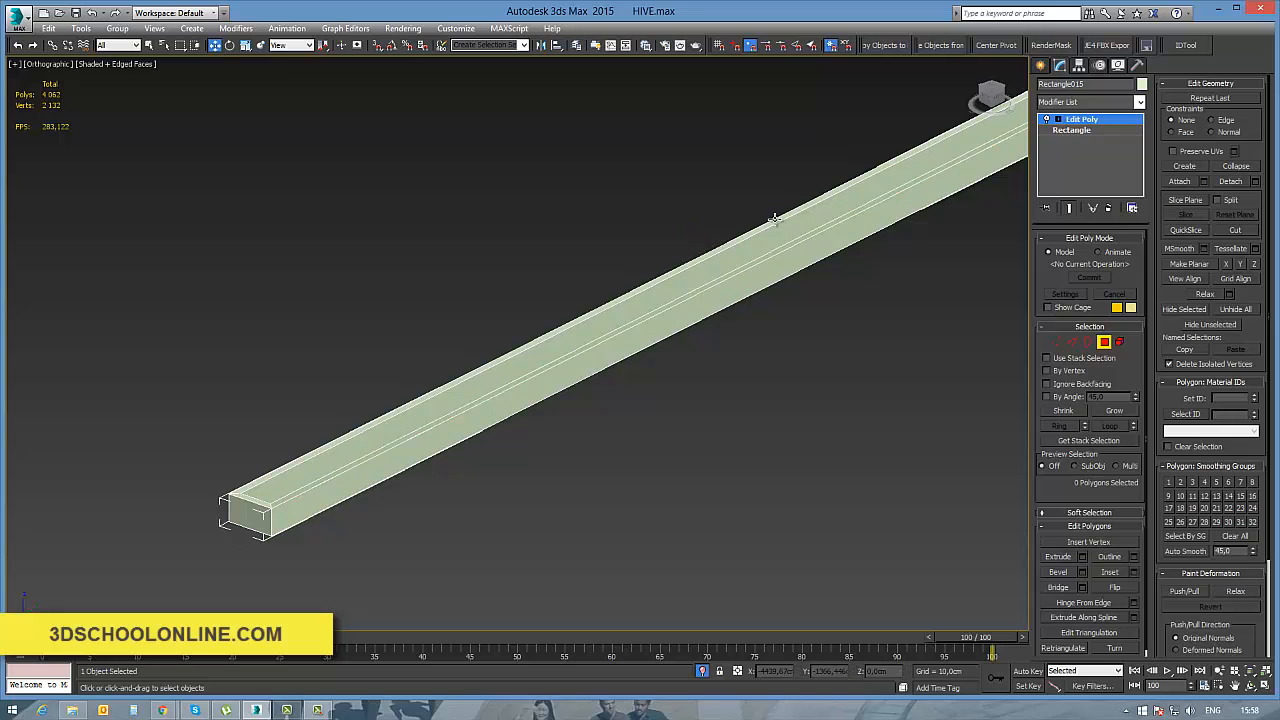
left_click(770, 228)
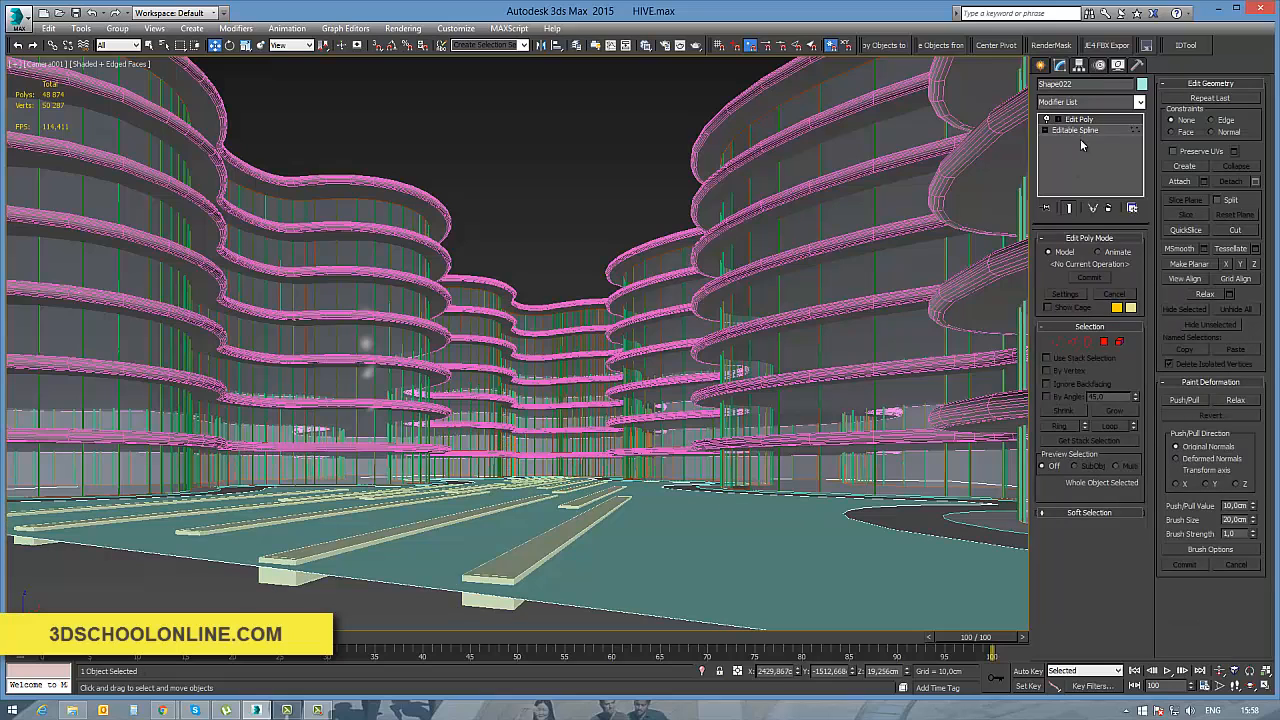
Normal-align the tree box by picking its face and confirming the alignment
left_click(1088, 102)
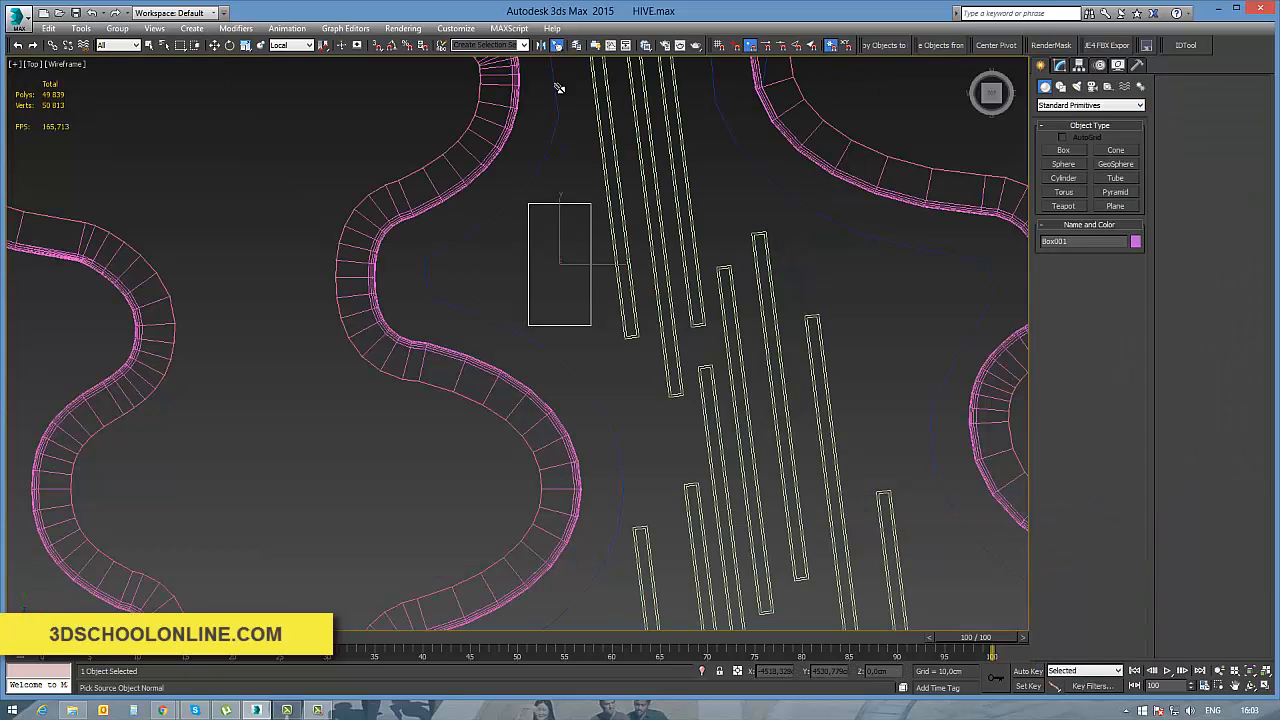
mouse_move(617, 265)
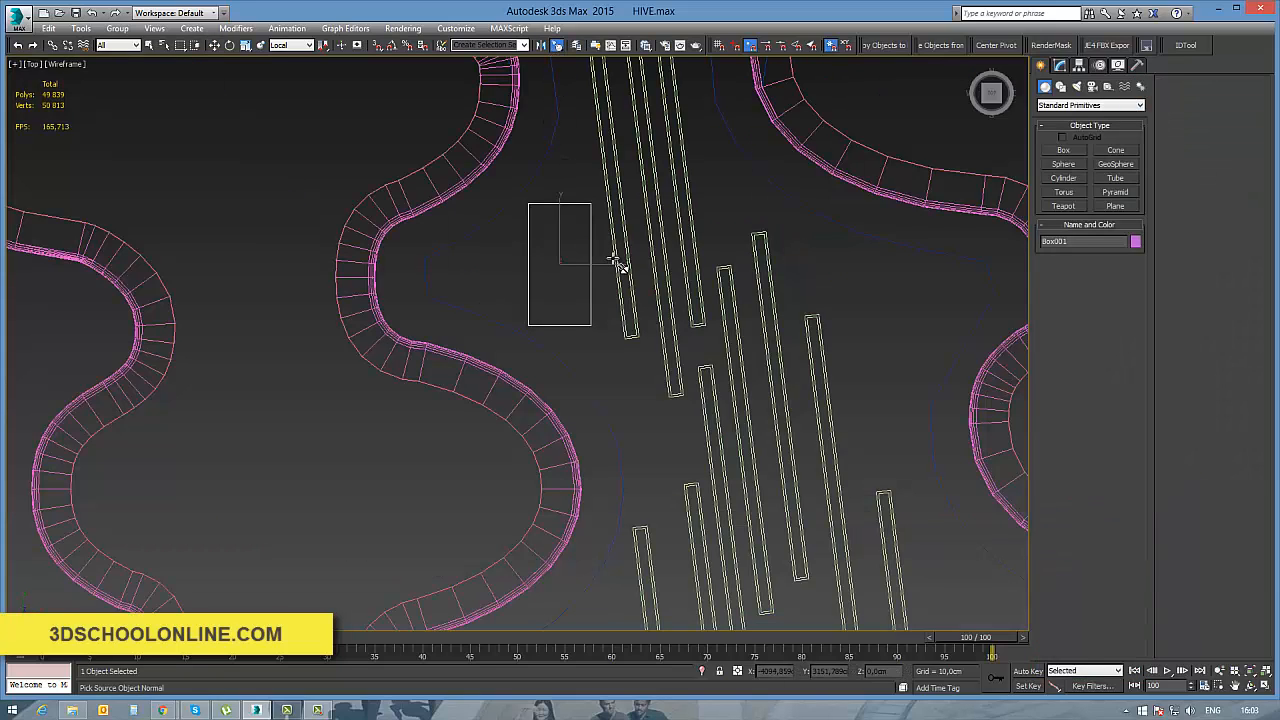
left_click(615, 262)
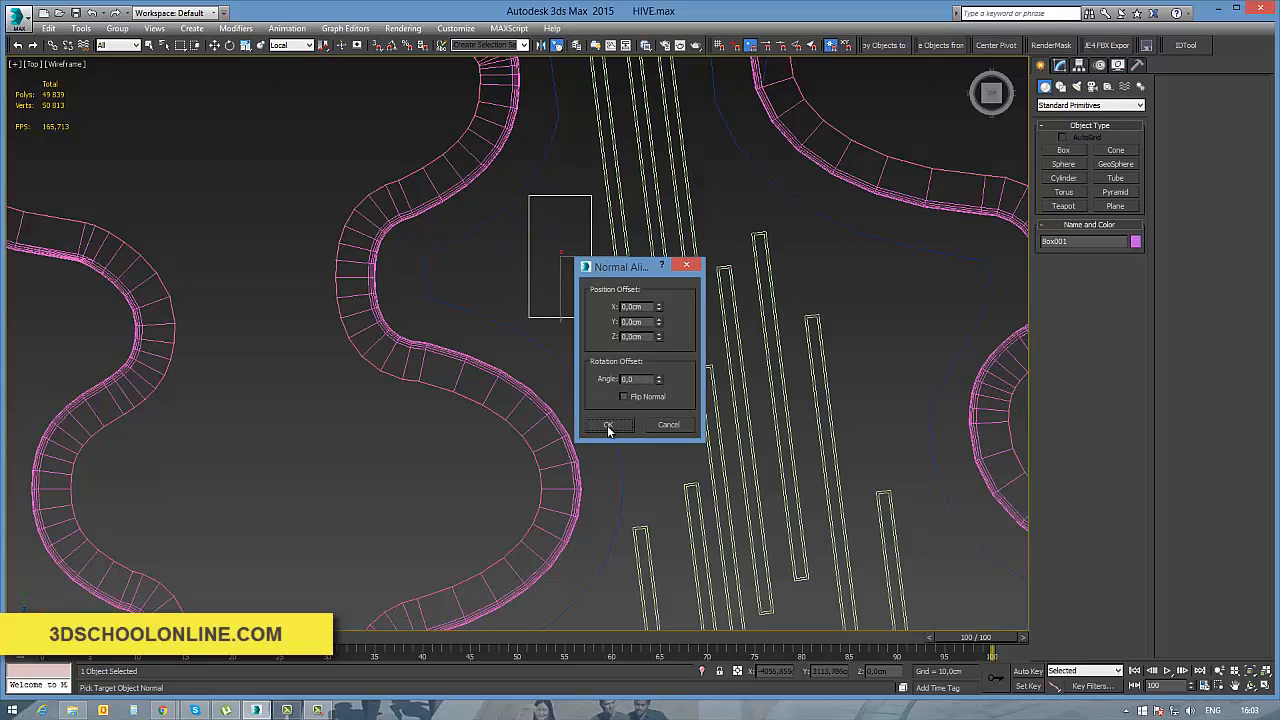
left_click(608, 425)
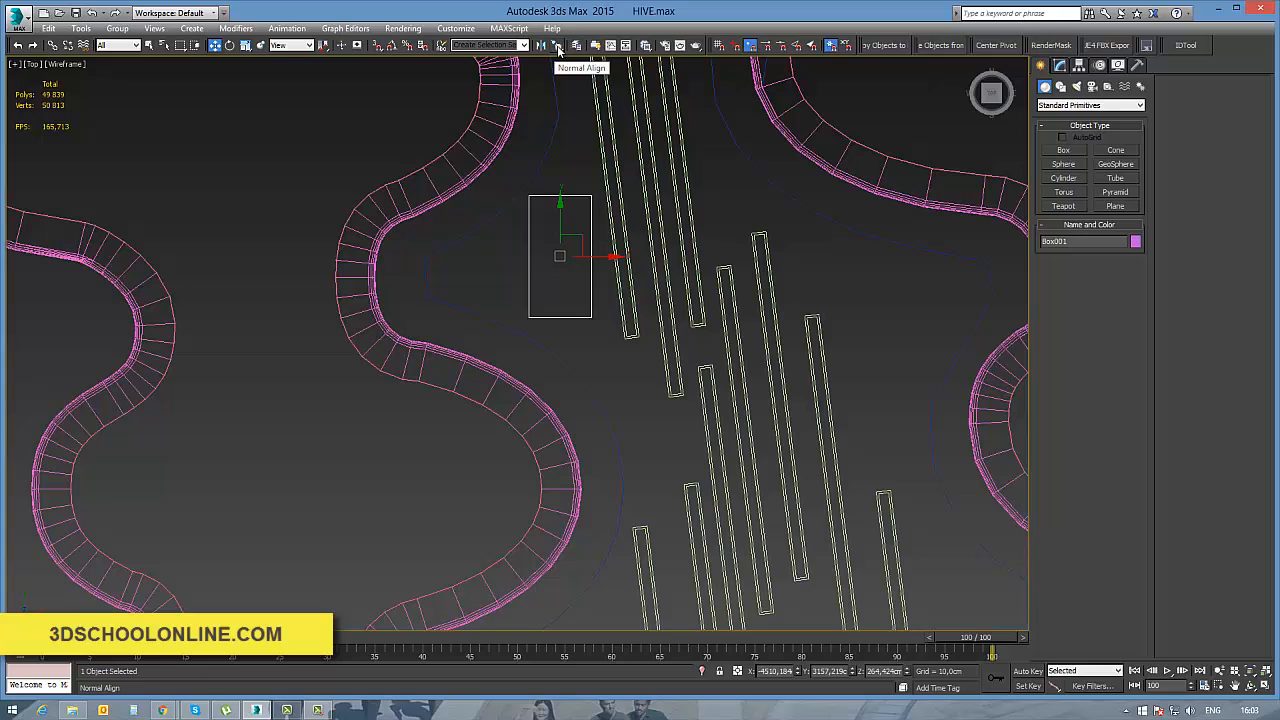
Re-align the box to the planter face with a 7.5 angle offset and shift it beside the planter
left_click(557, 45)
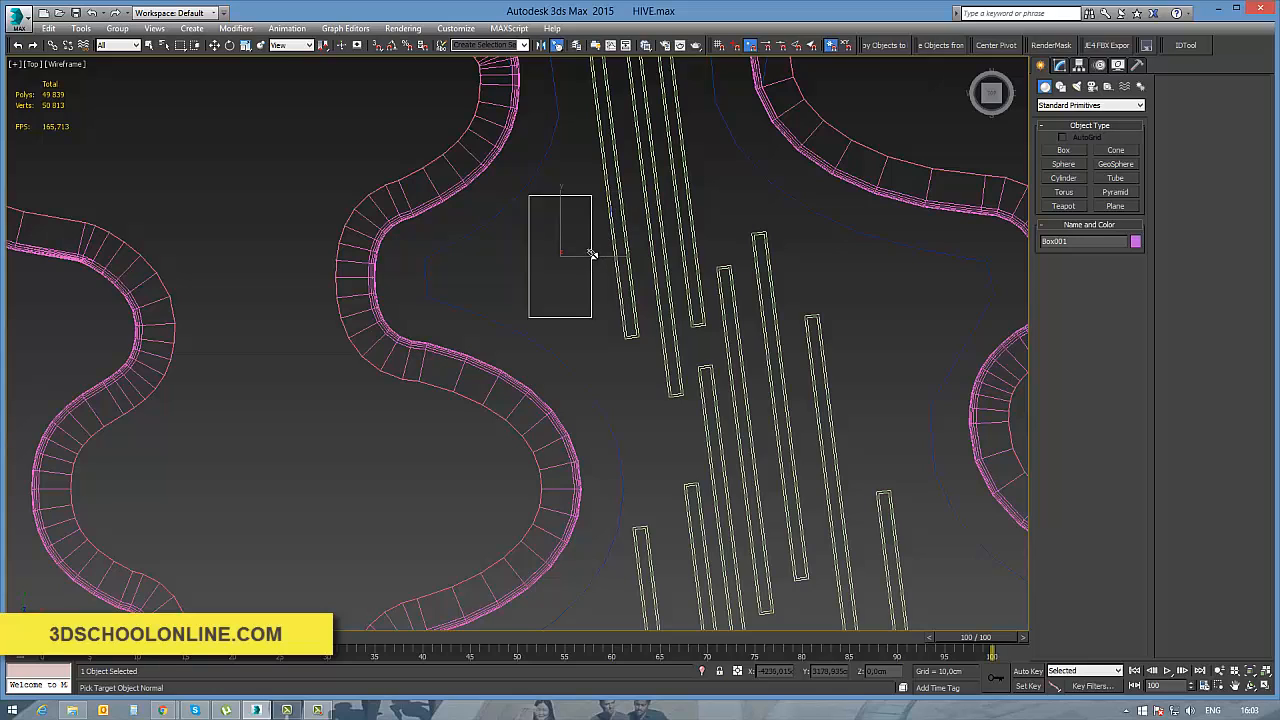
left_click(590, 250)
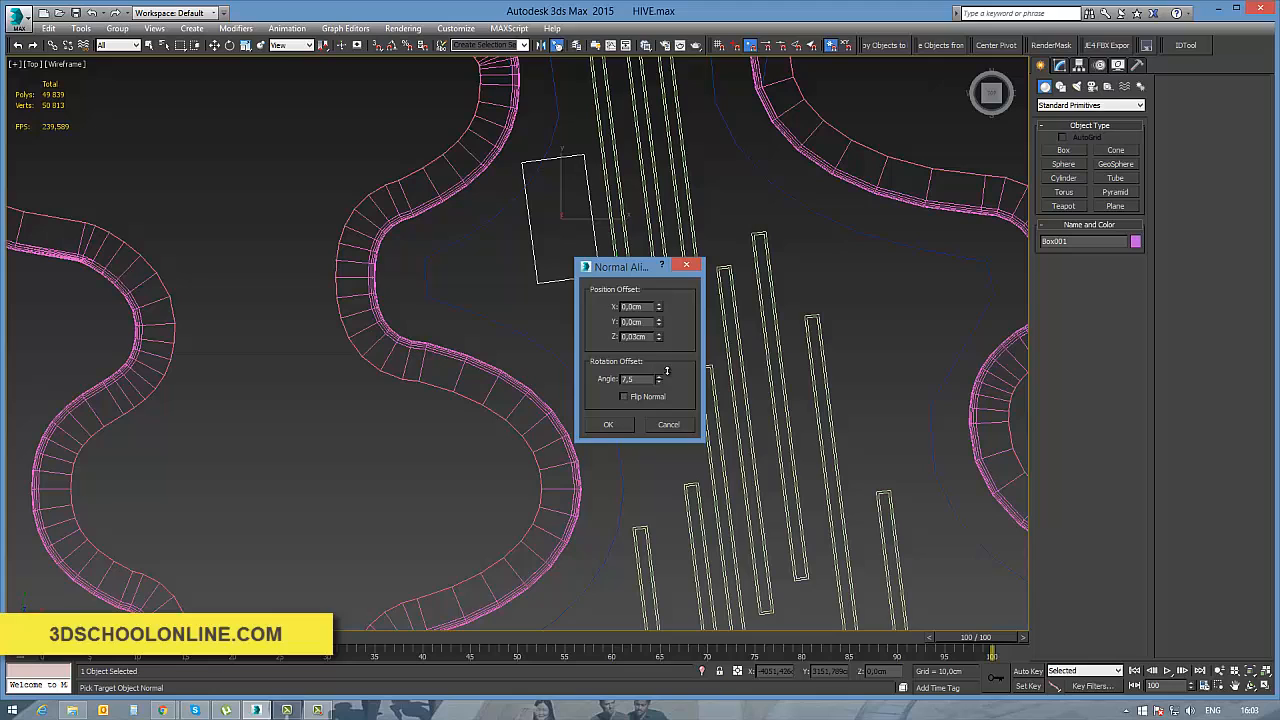
left_click(608, 424)
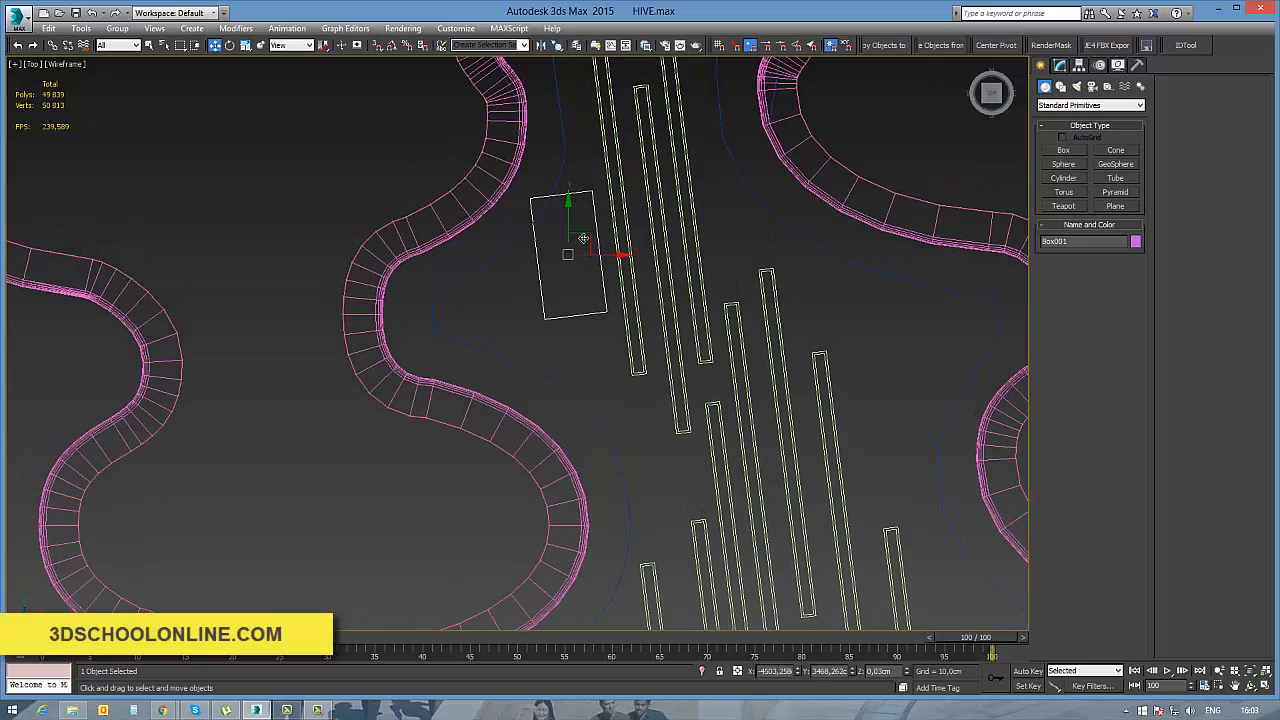
left_click_drag(575, 250, 580, 290)
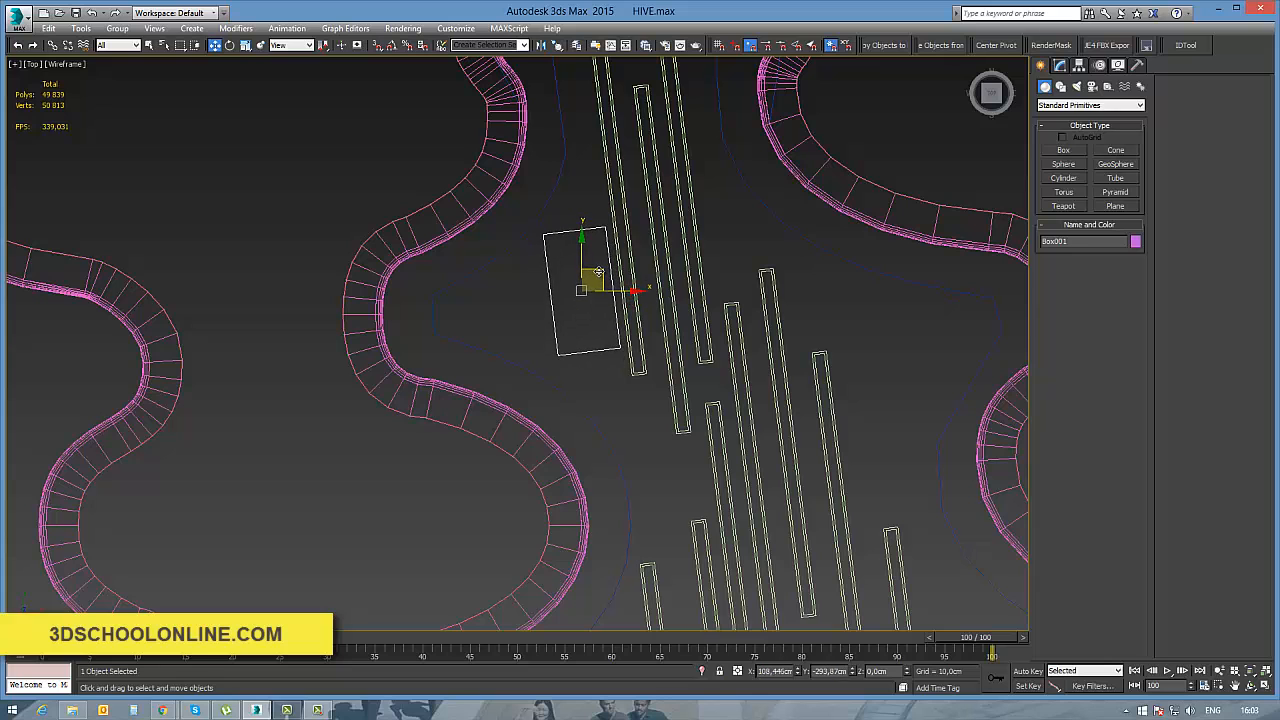
scroll("down", 3)
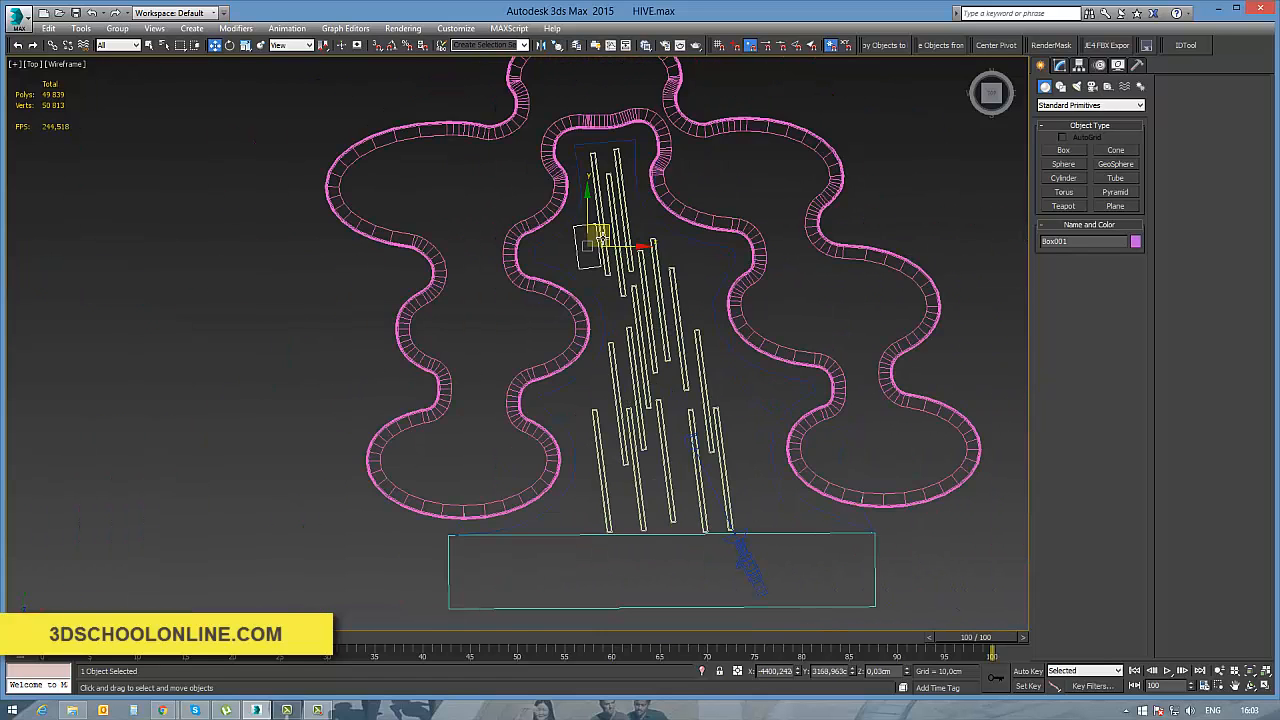
Convert the tree box to Editable Poly, move four vertices, then exit Vertex mode
left_click(1059, 65)
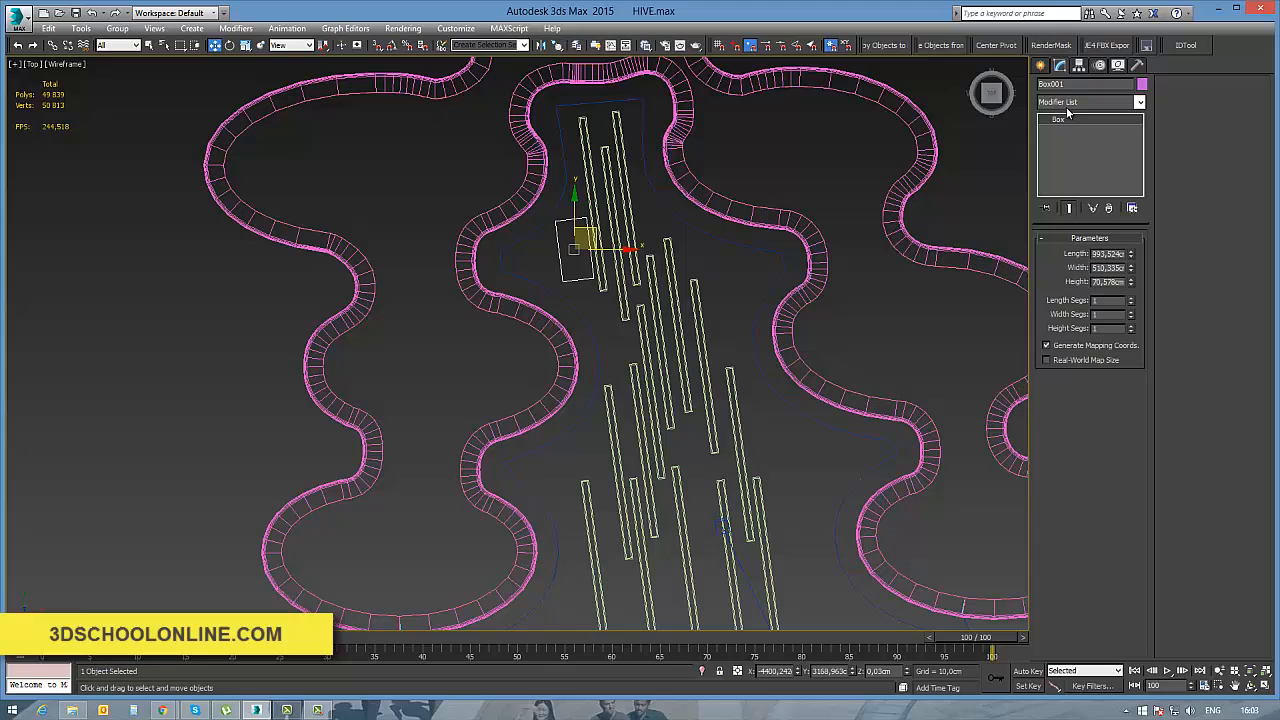
right_click(615, 250)
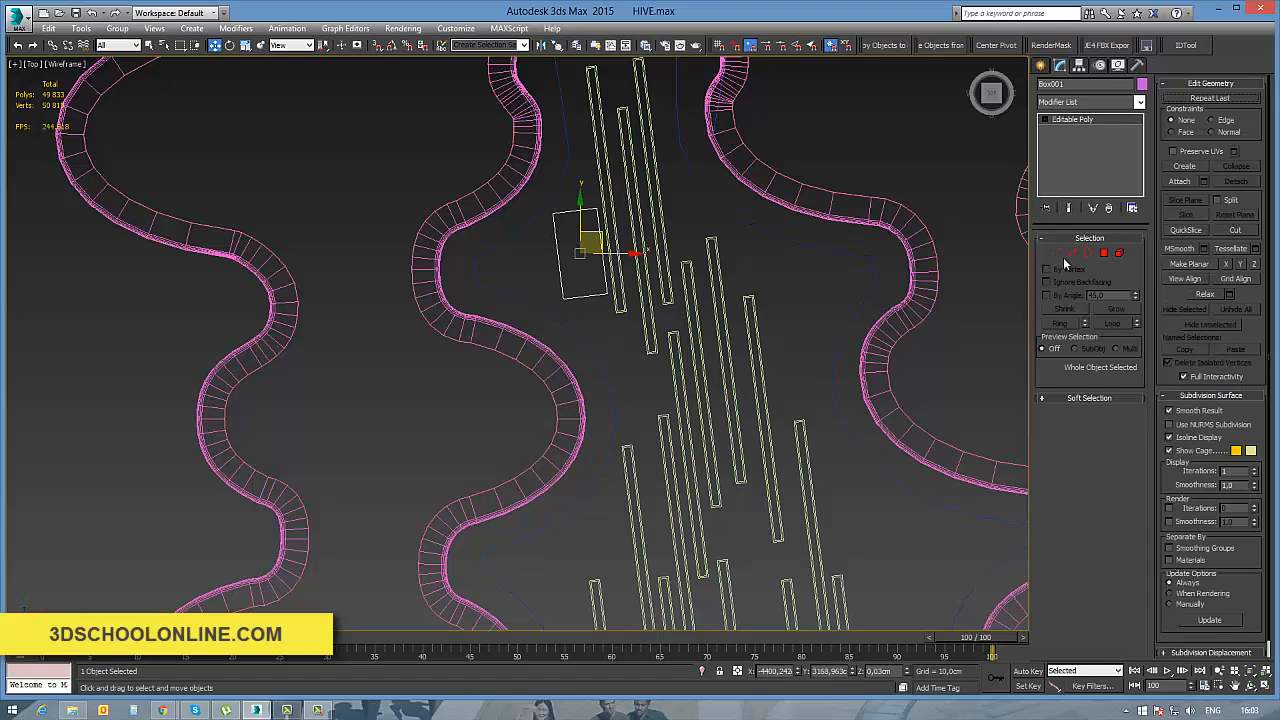
left_click(1052, 252)
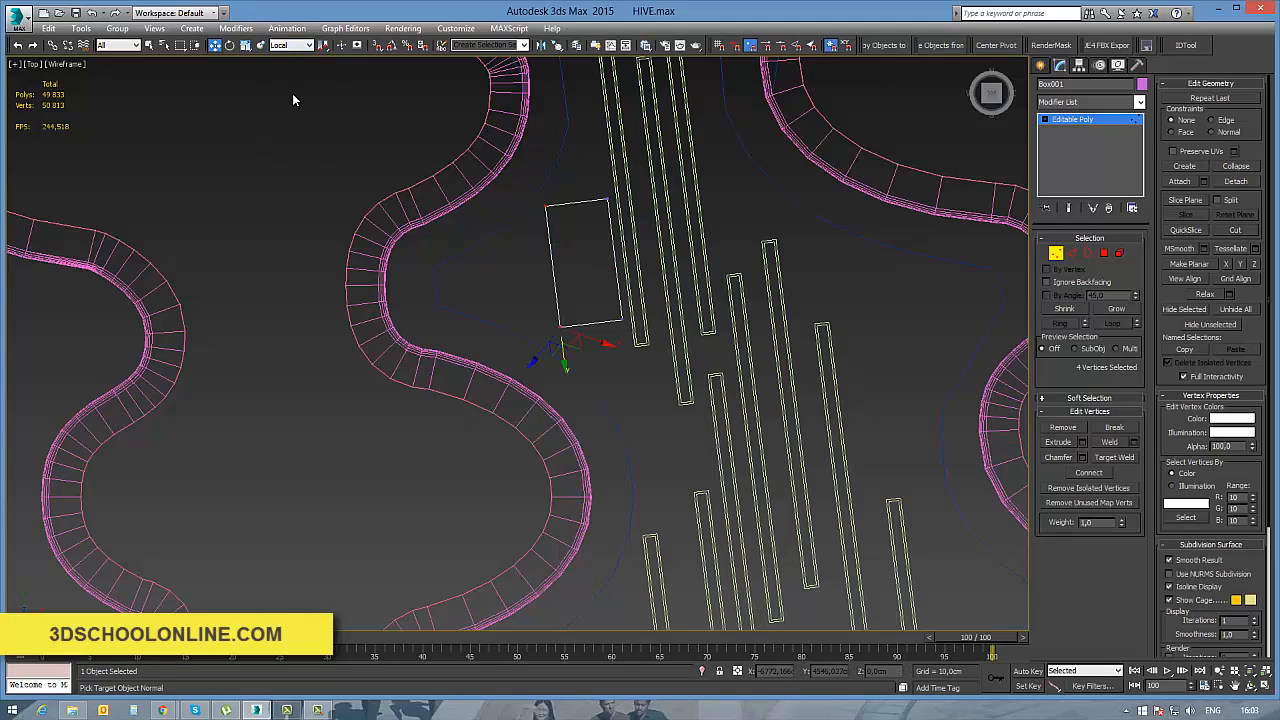
left_click(290, 45)
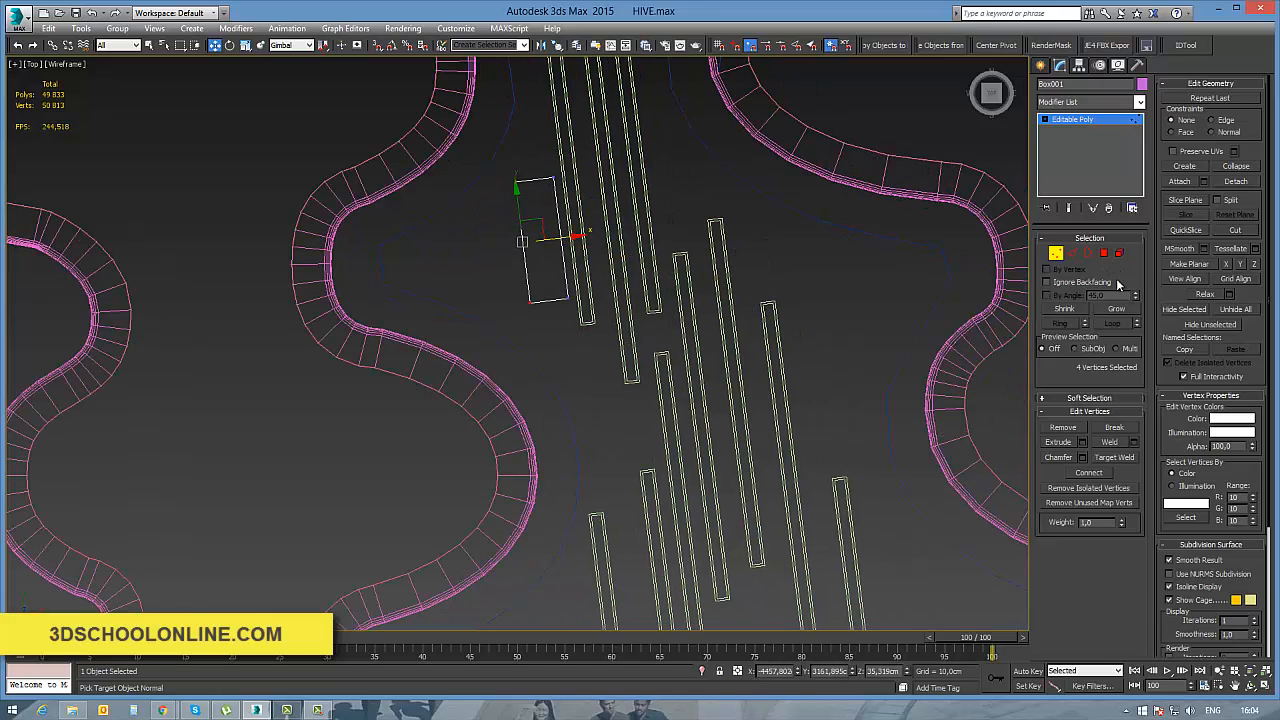
left_click(1056, 252)
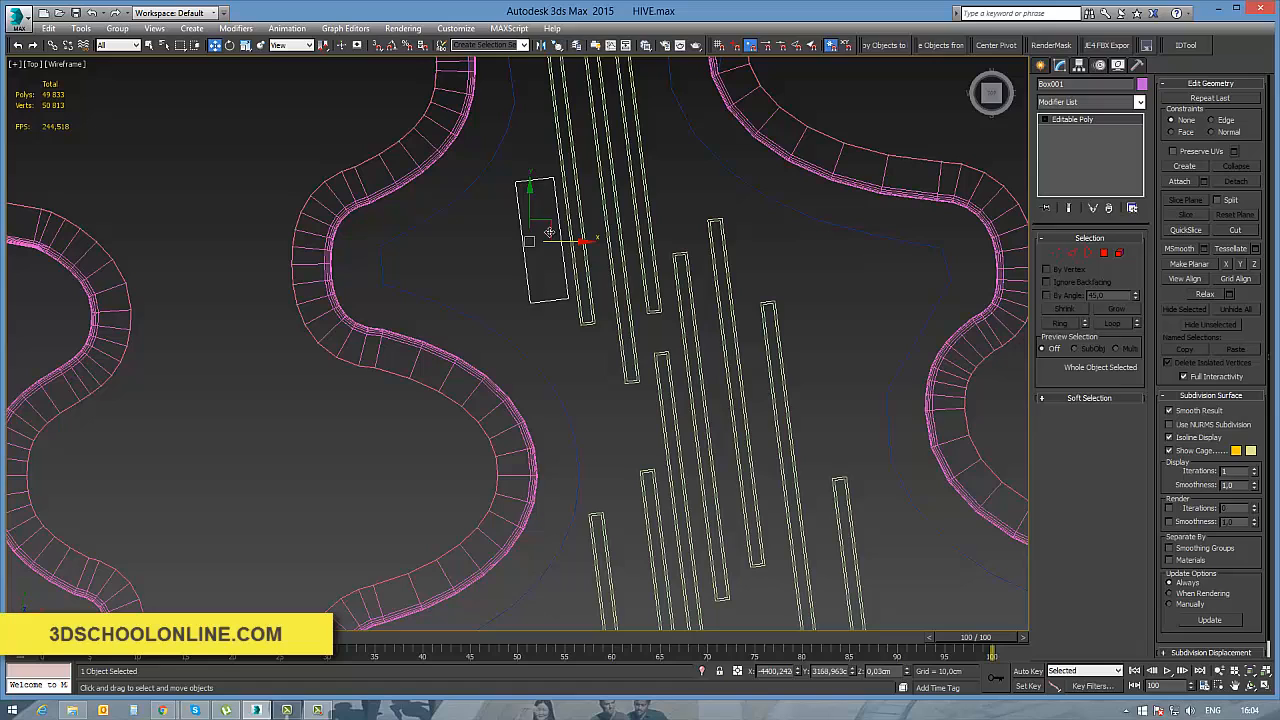
left_click(780, 500)
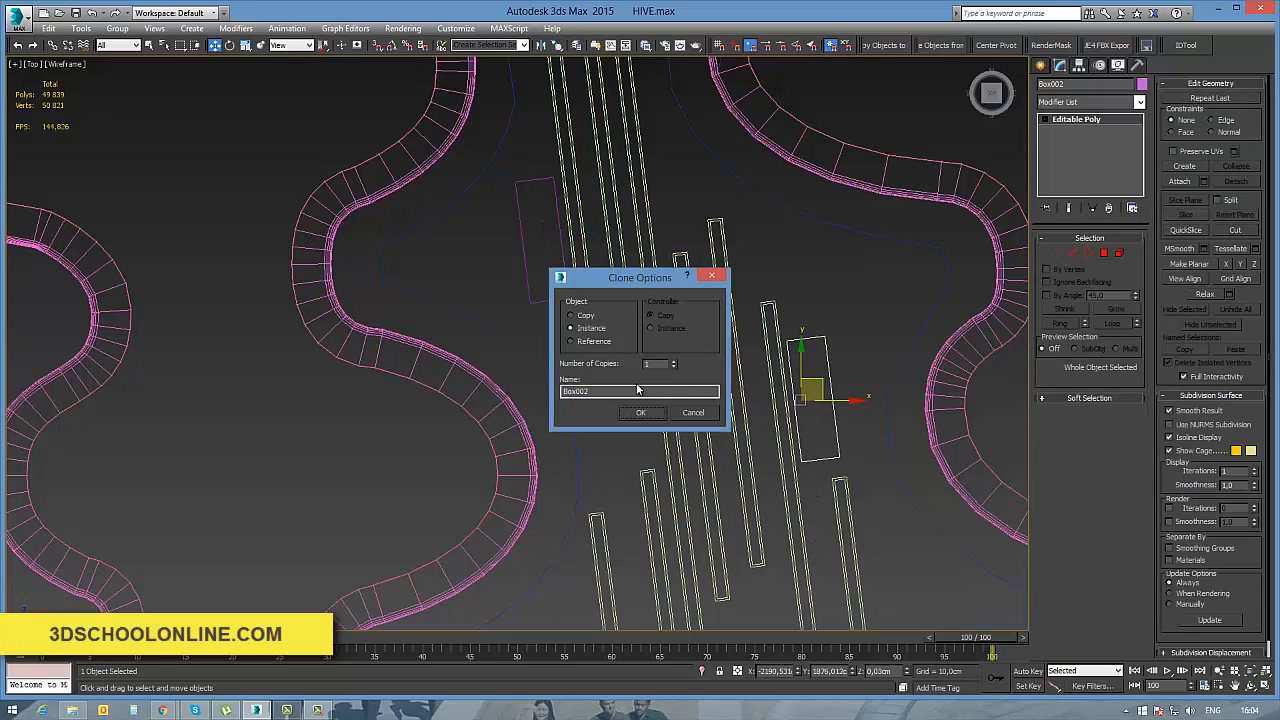
Create three instanced tree box copies, up to Box005, and move the newest between planters
left_click(641, 413)
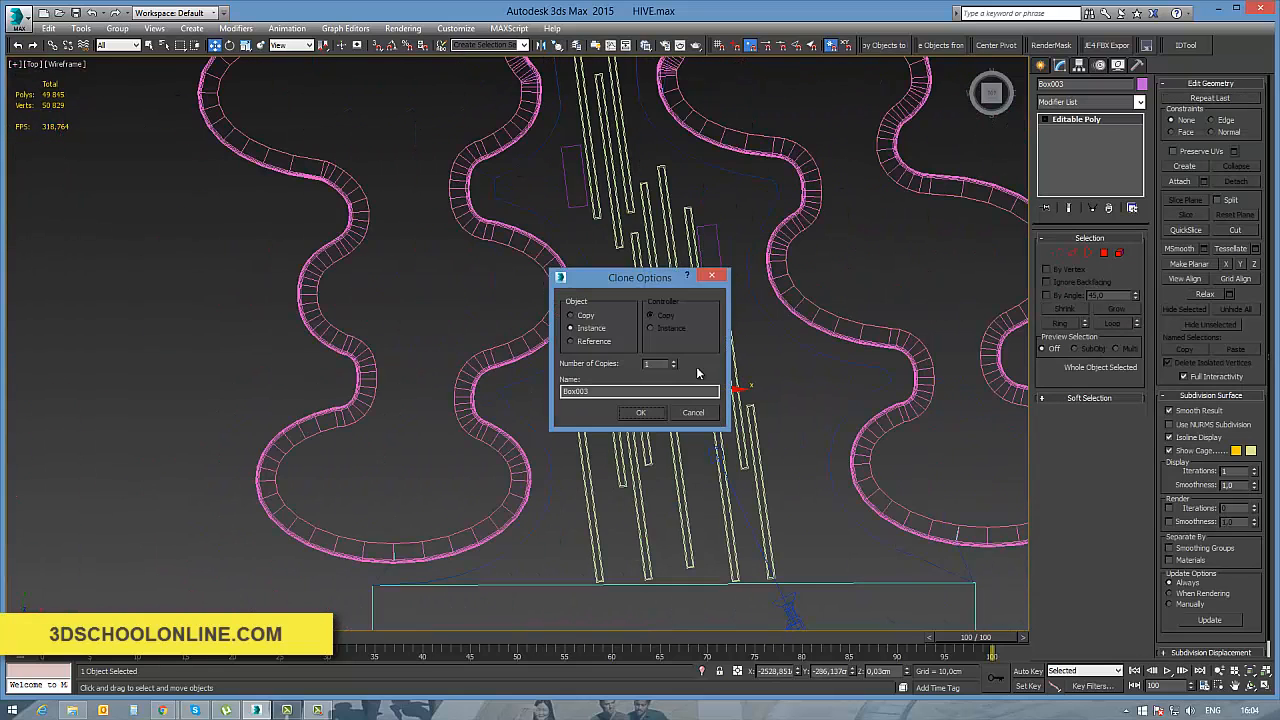
left_click(640, 412)
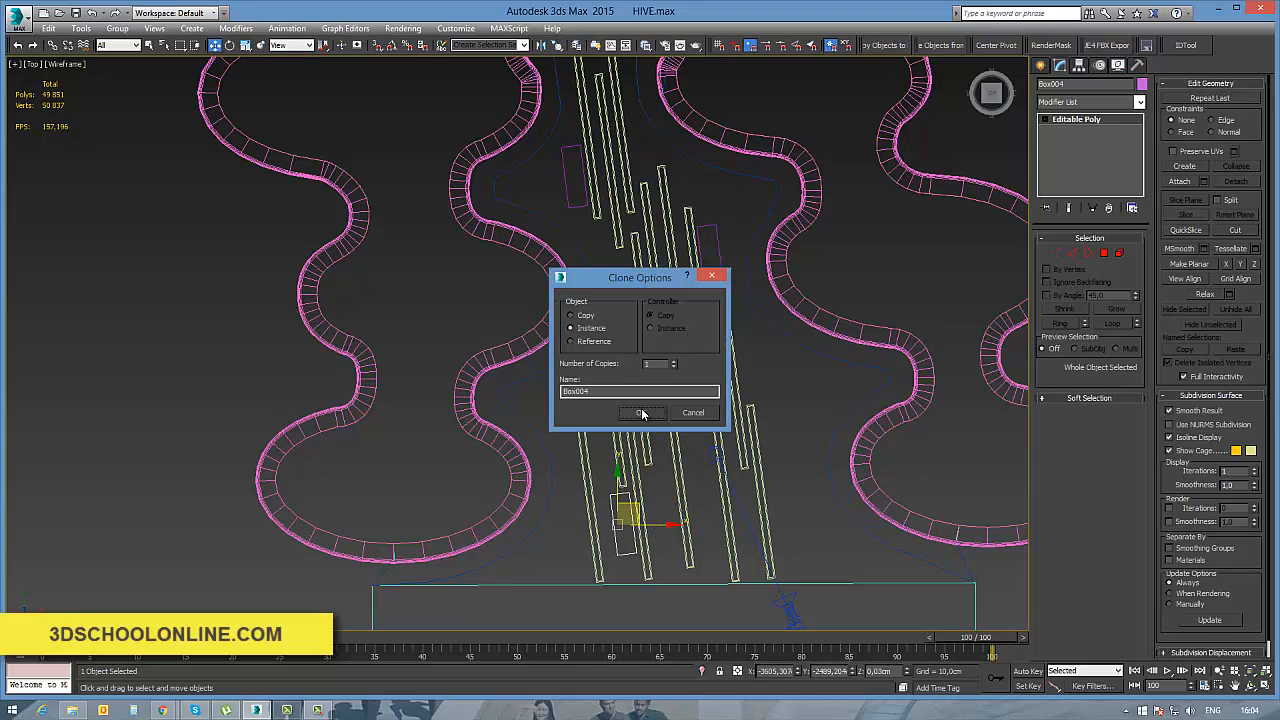
left_click(640, 413)
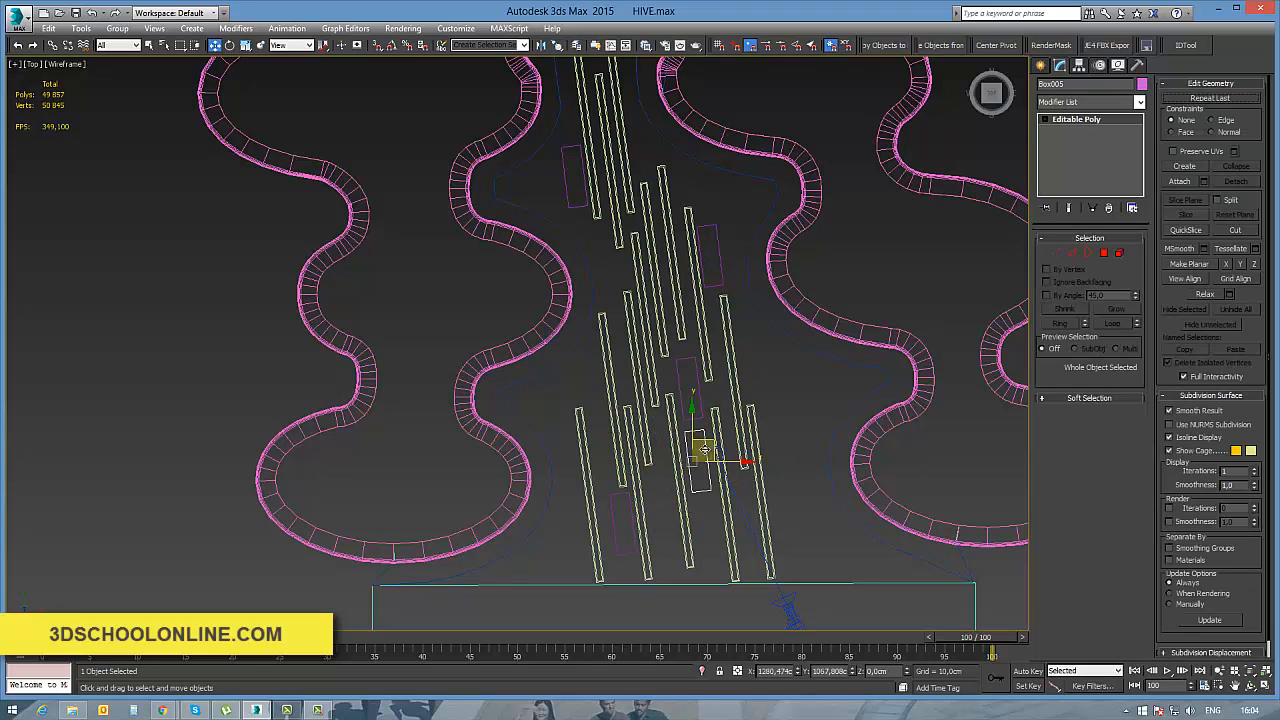
left_click_drag(700, 450, 600, 400)
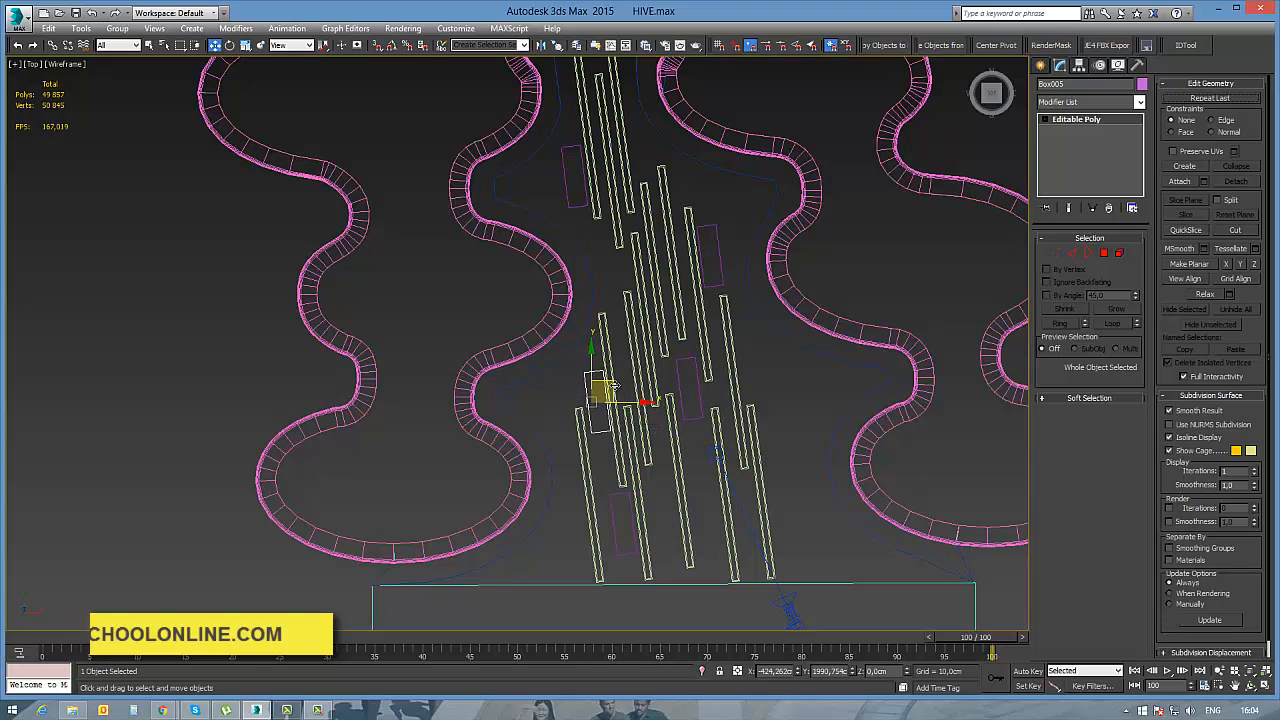